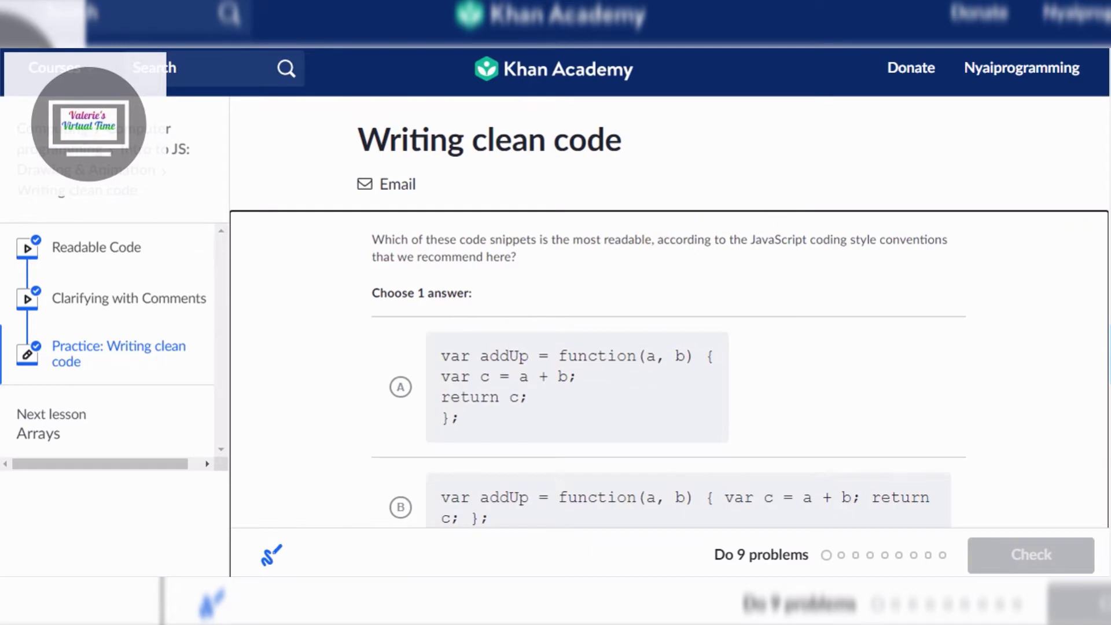
Choose the neatly indented addUp function (option C) and check it as correct
{"action": "scroll", "scroll_direction": "down", "scroll_amount": 3}
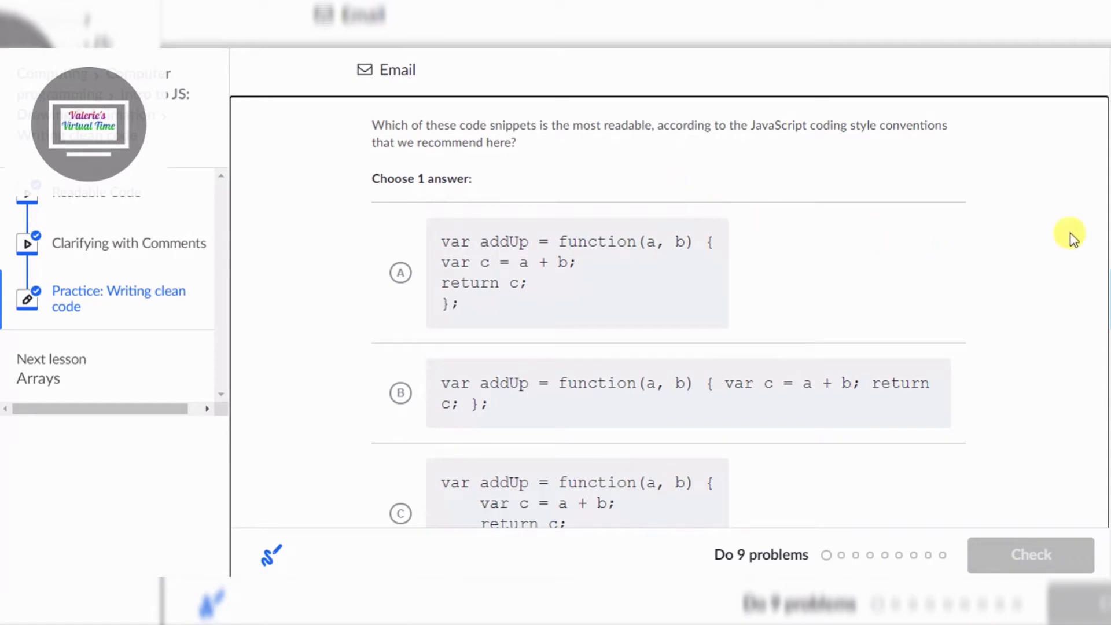
{"action": "scroll", "scroll_direction": "down", "scroll_amount": 3}
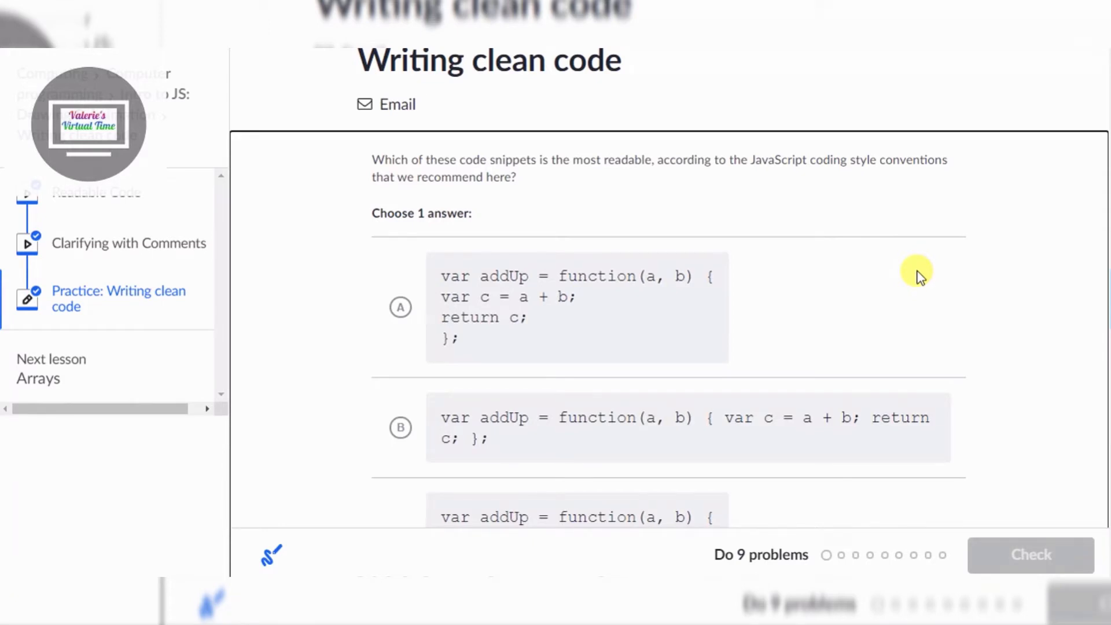
{"action": "scroll", "scroll_direction": "down", "scroll_amount": 3}
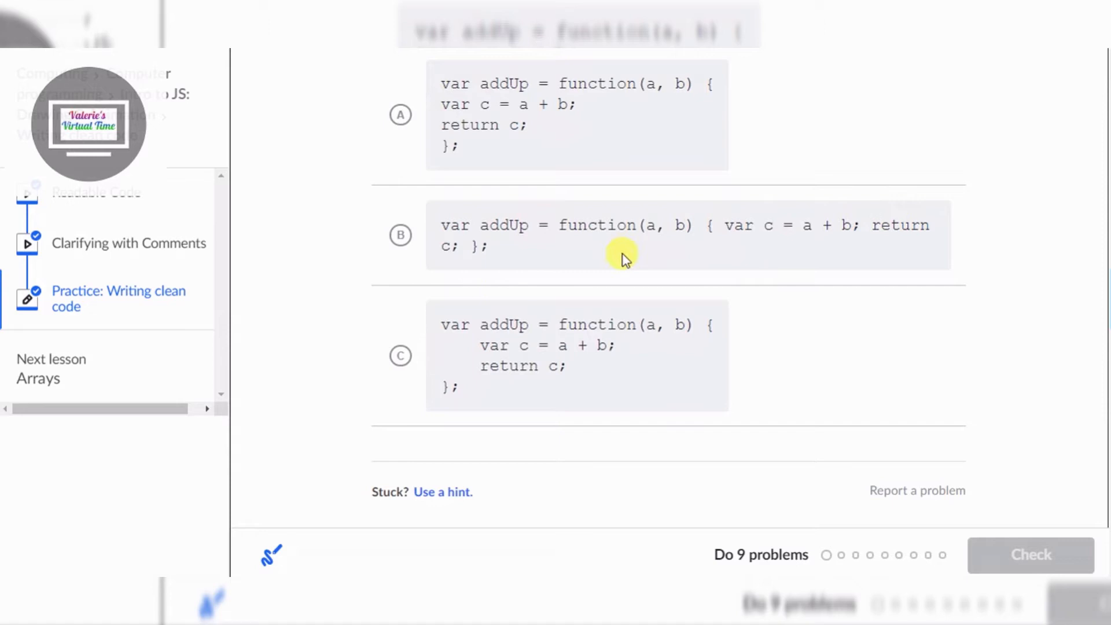
{"action": "mouse_move", "coordinate": [631, 266]}
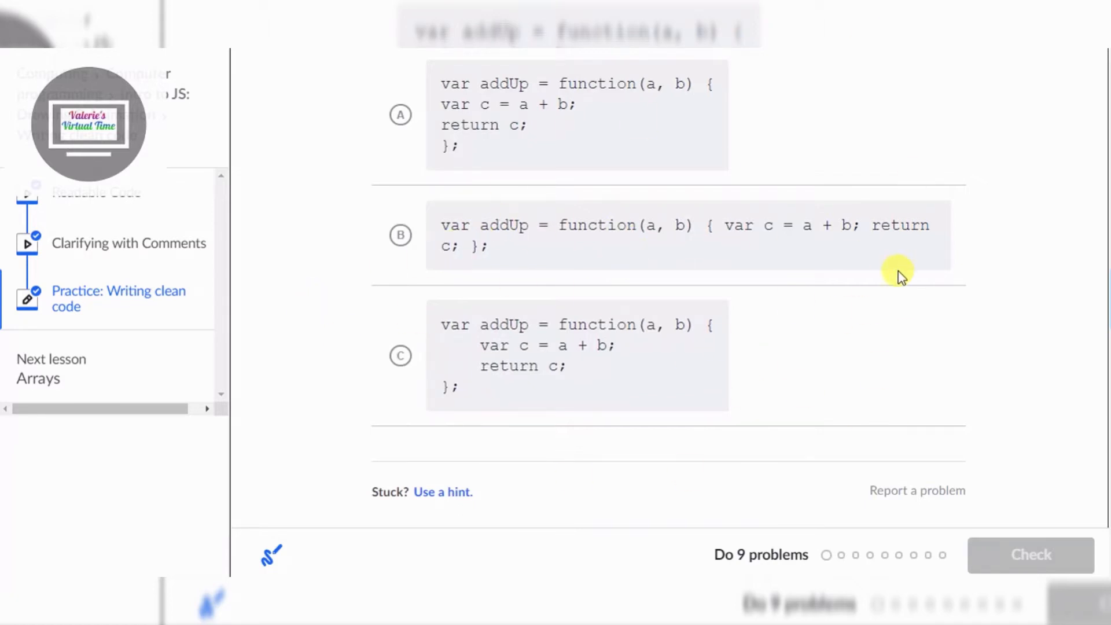
{"action": "mouse_move", "coordinate": [694, 197]}
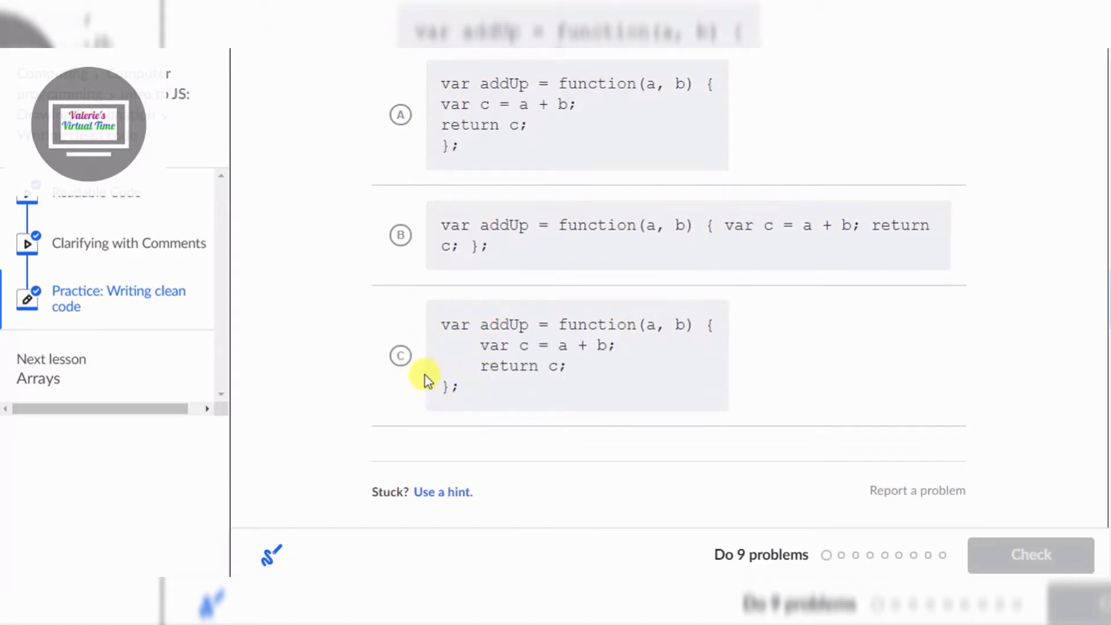
{"action": "left_click", "coordinate": [400, 355]}
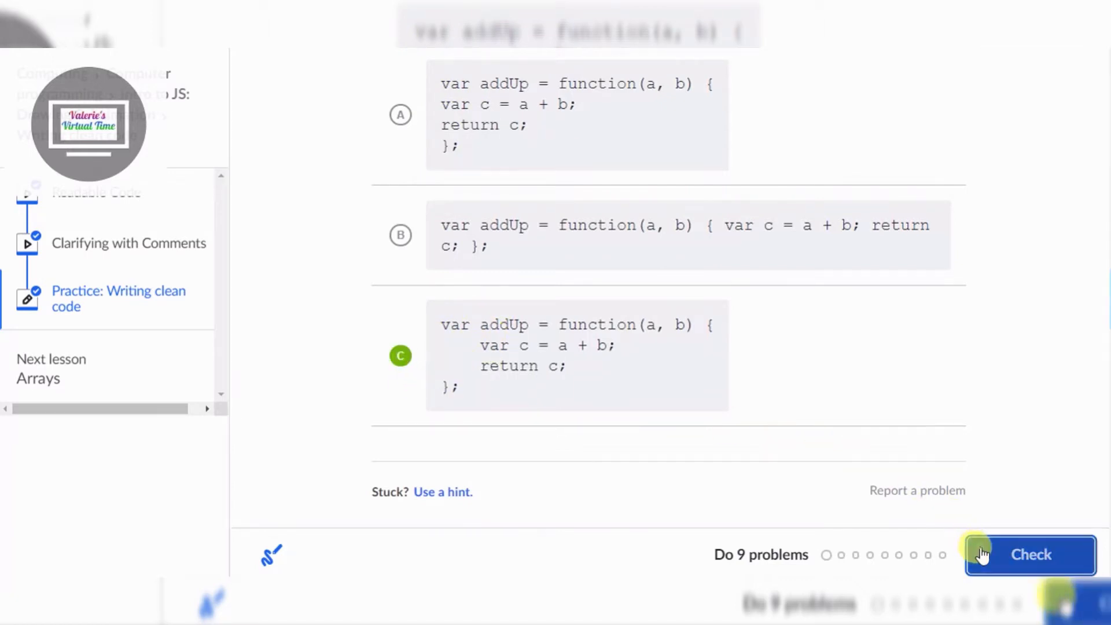
{"action": "left_click", "coordinate": [1030, 555]}
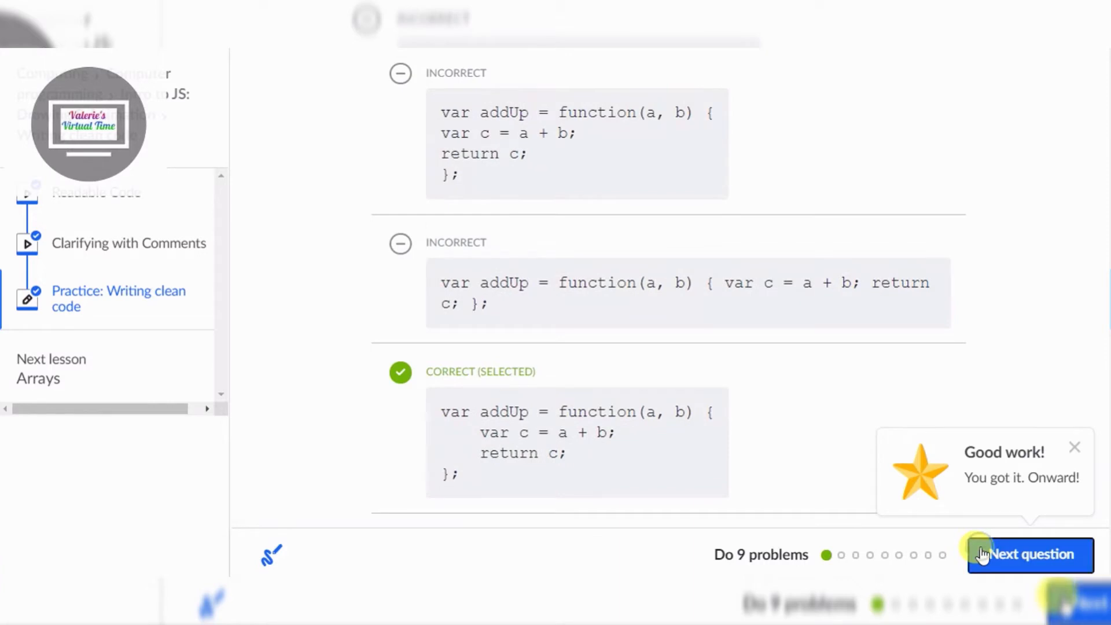
Choose the for loop with indented body (option B), check it, and advance to question 3
{"action": "left_click", "coordinate": [1030, 555]}
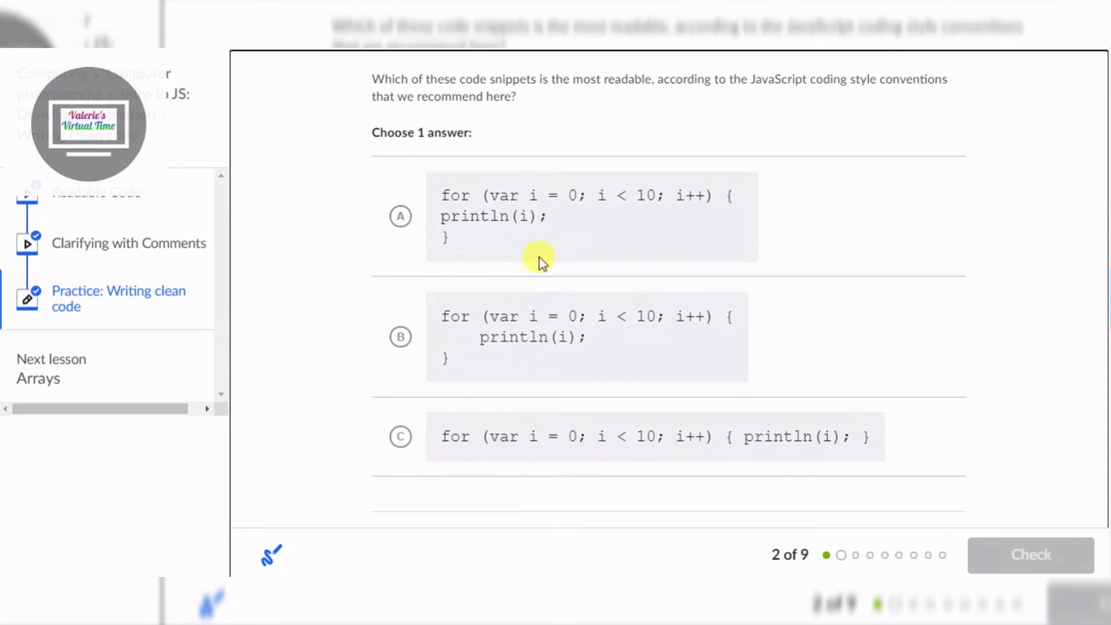
{"action": "mouse_move", "coordinate": [670, 254]}
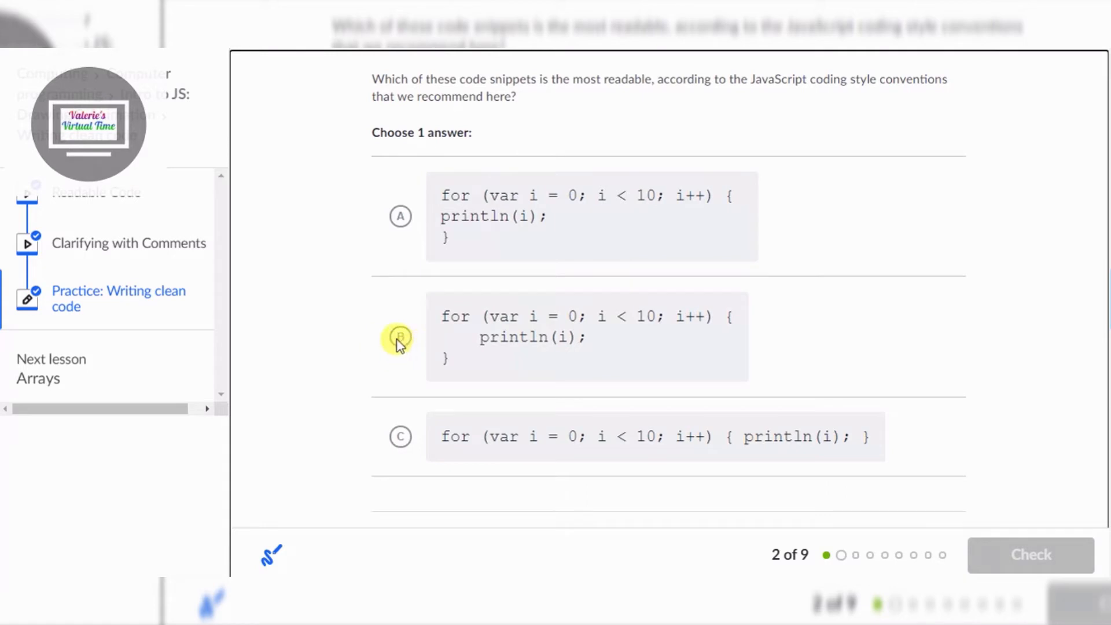
{"action": "left_click", "coordinate": [400, 337]}
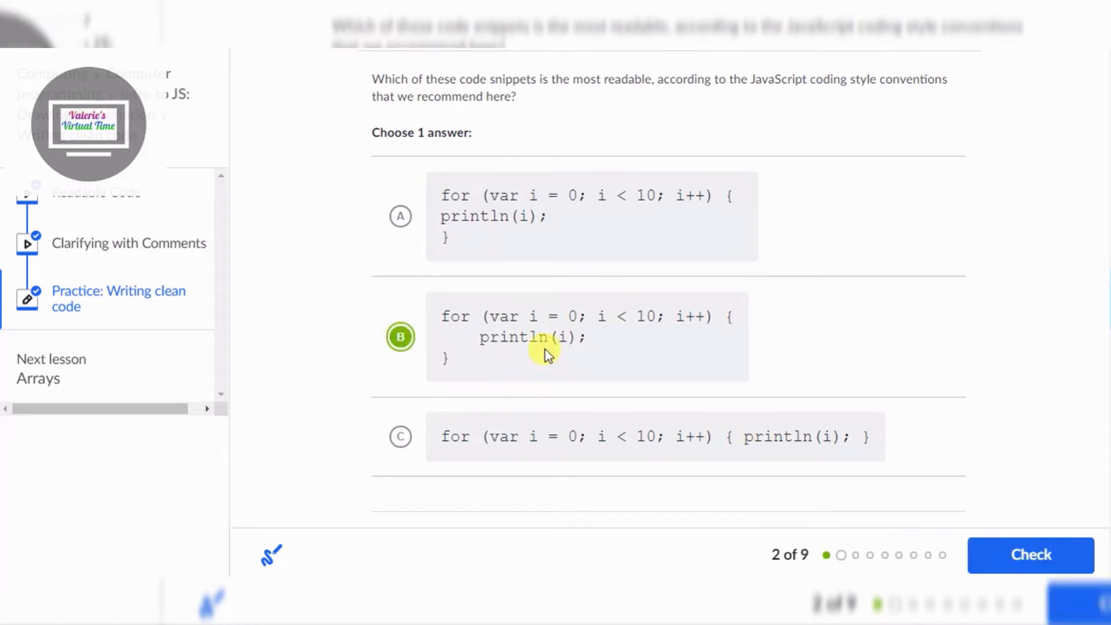
{"action": "mouse_move", "coordinate": [466, 209]}
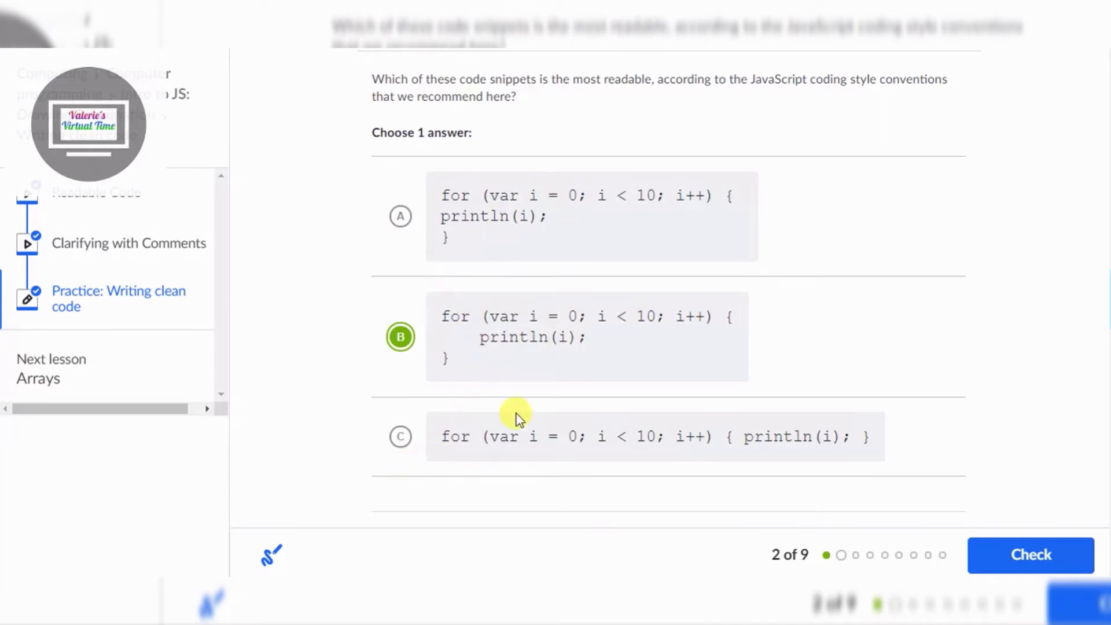
{"action": "mouse_move", "coordinate": [630, 444]}
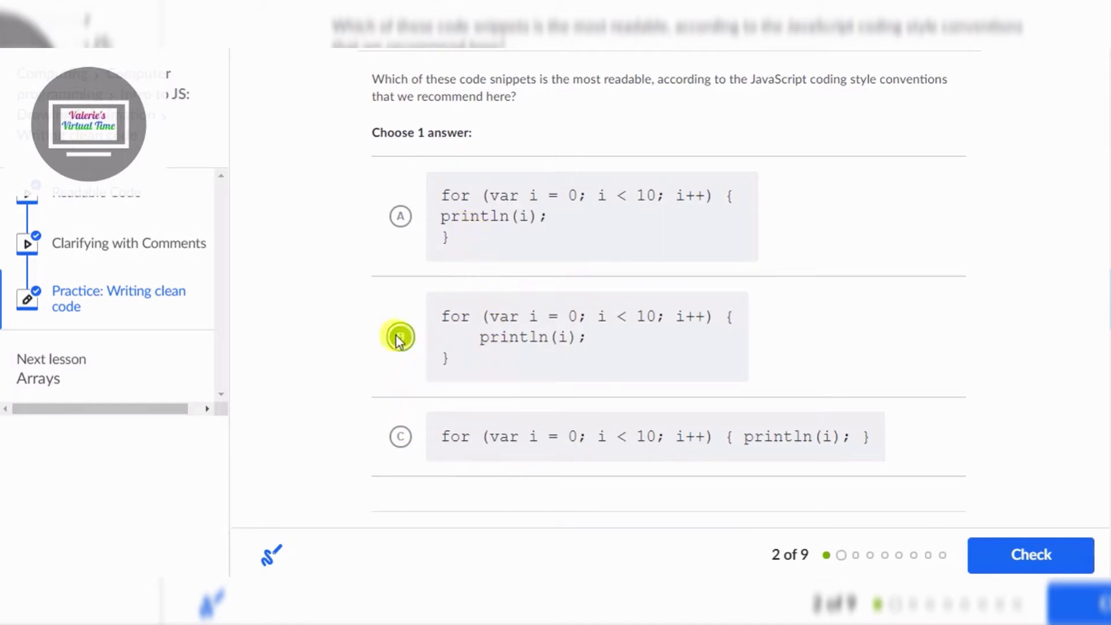
{"action": "left_click", "coordinate": [1030, 554]}
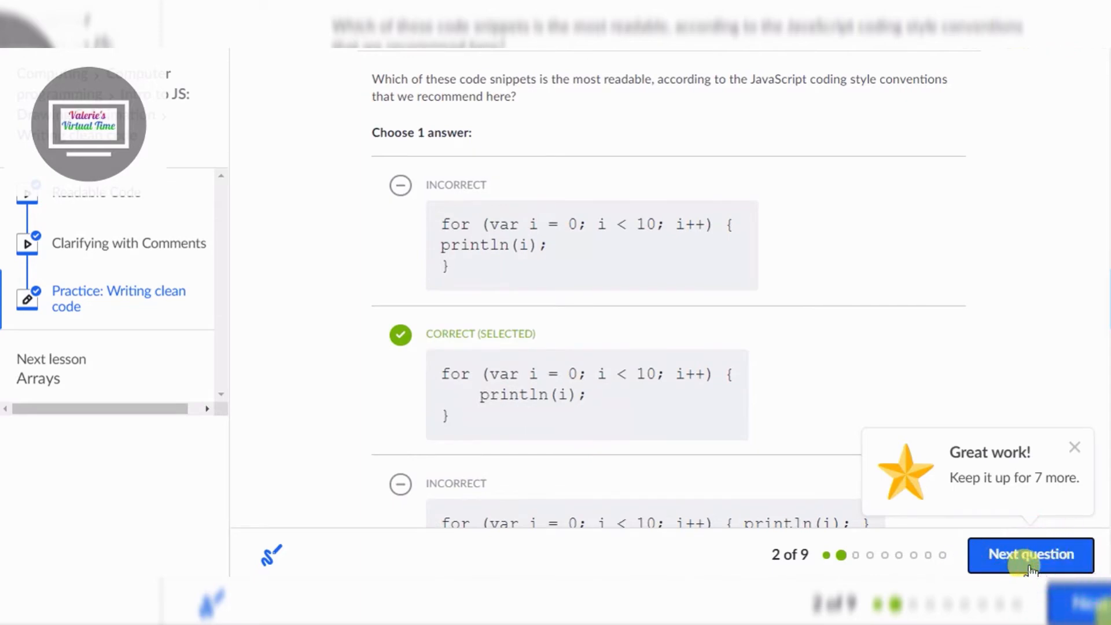
{"action": "left_click", "coordinate": [1030, 555]}
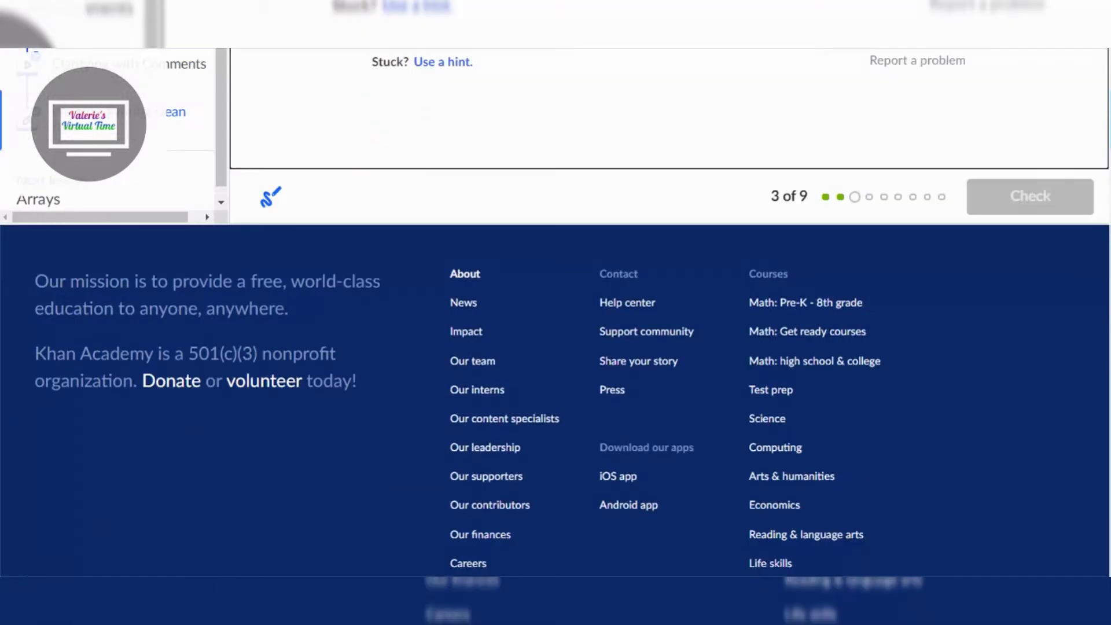
Choose the if statement with indented body (option A) and check it as correct
{"action": "scroll", "scroll_direction": "up", "scroll_amount": 3}
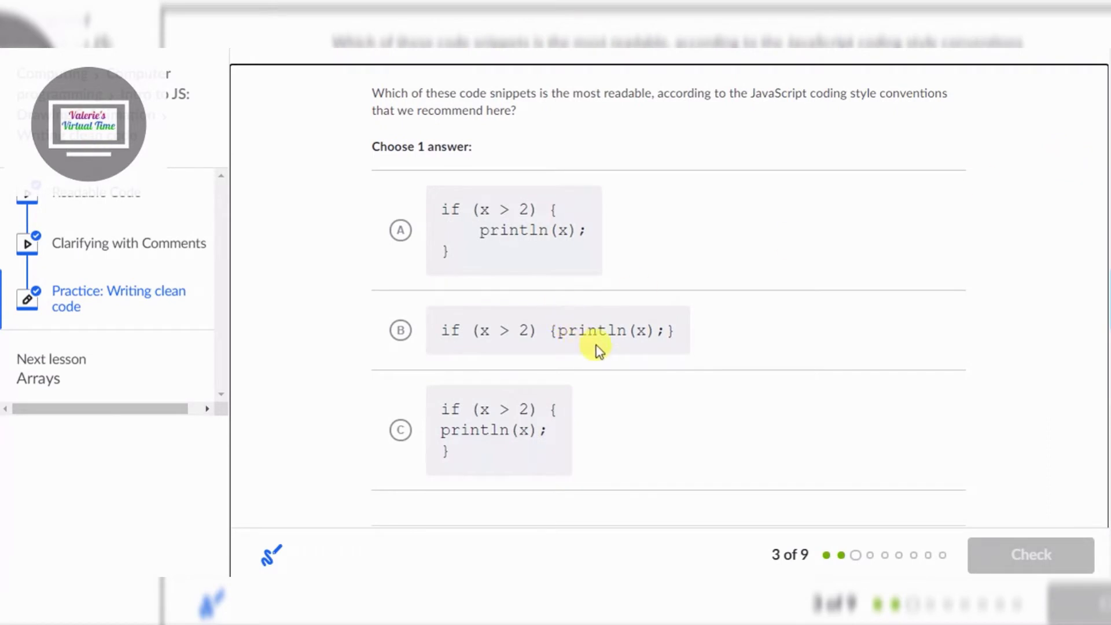
{"action": "mouse_move", "coordinate": [494, 298]}
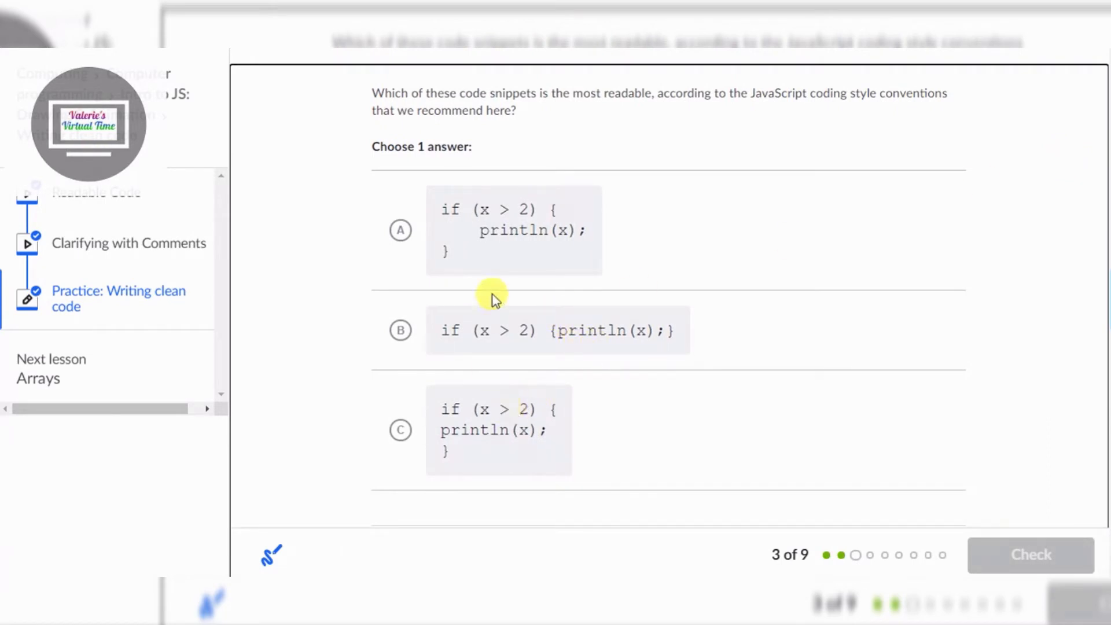
{"action": "left_click", "coordinate": [400, 230]}
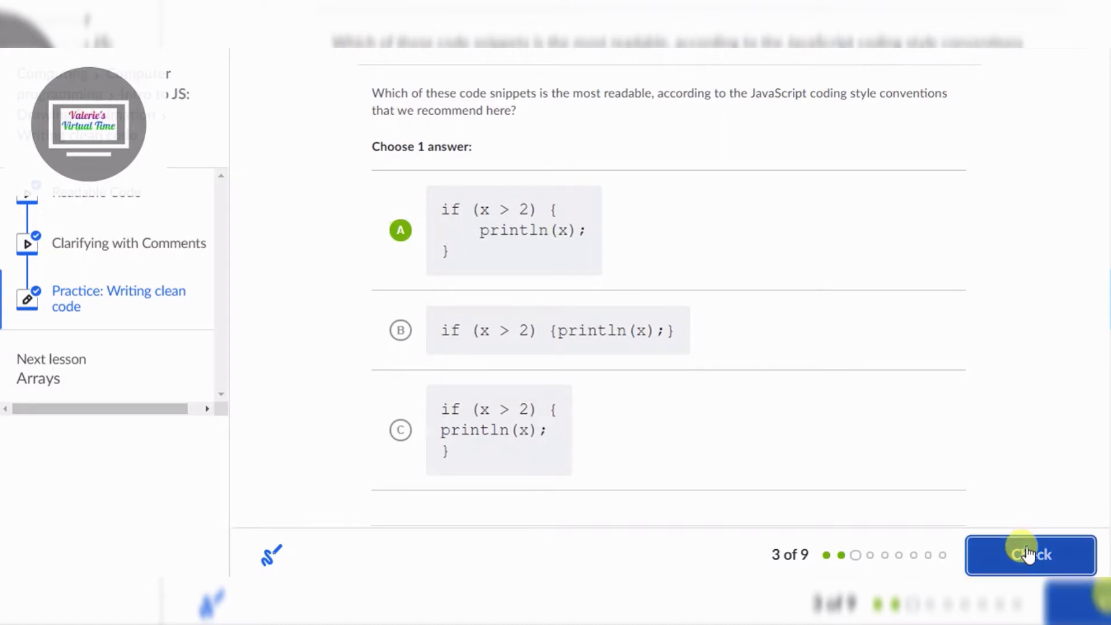
{"action": "left_click", "coordinate": [1030, 555]}
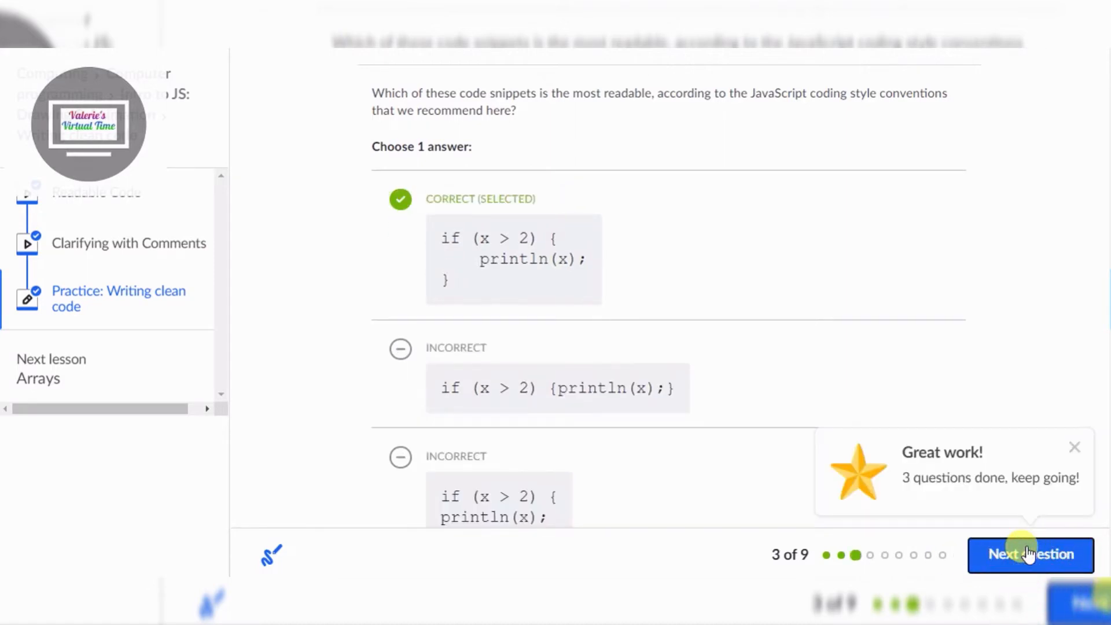
Answer question 4 with the evenly spaced ellipse(x, y, 15, 5); call and advance to question 5
{"action": "left_click", "coordinate": [1030, 554]}
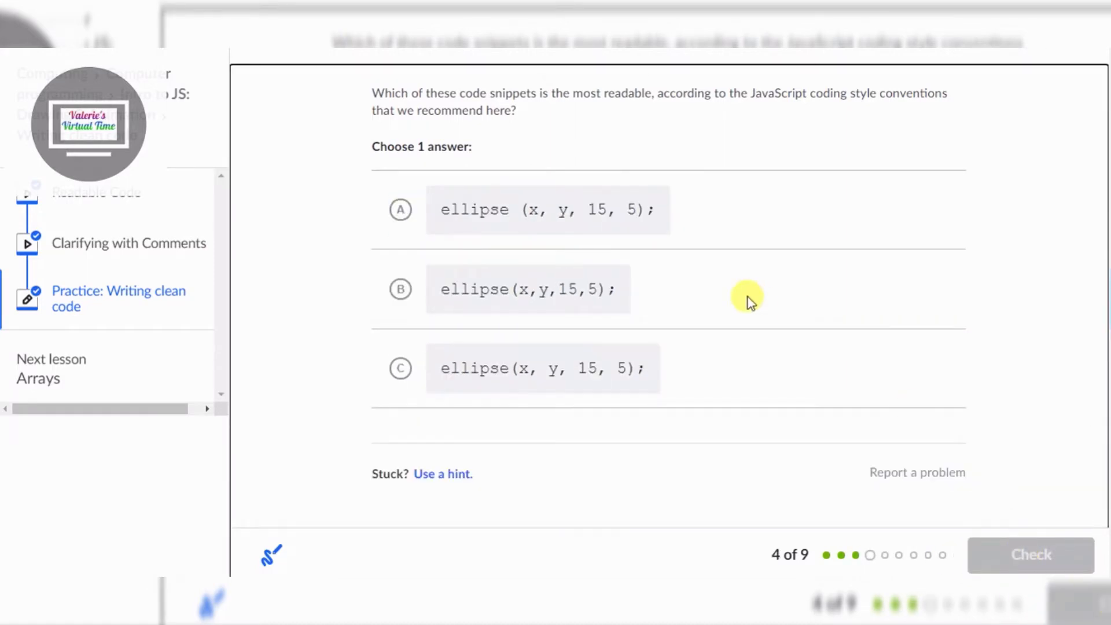
{"action": "mouse_move", "coordinate": [779, 348]}
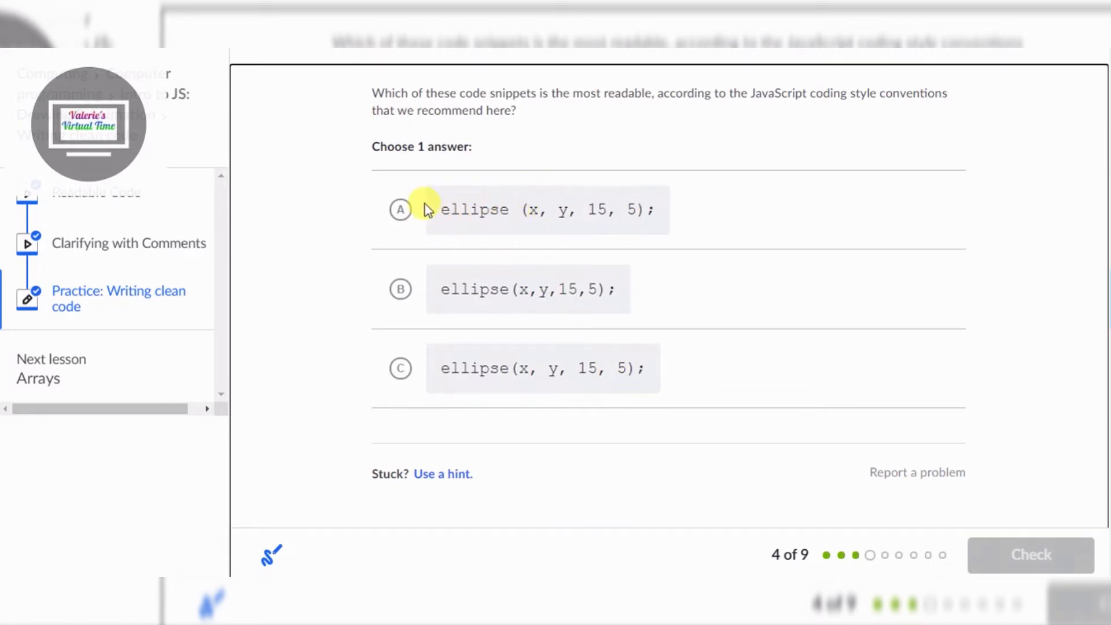
{"action": "mouse_move", "coordinate": [546, 283]}
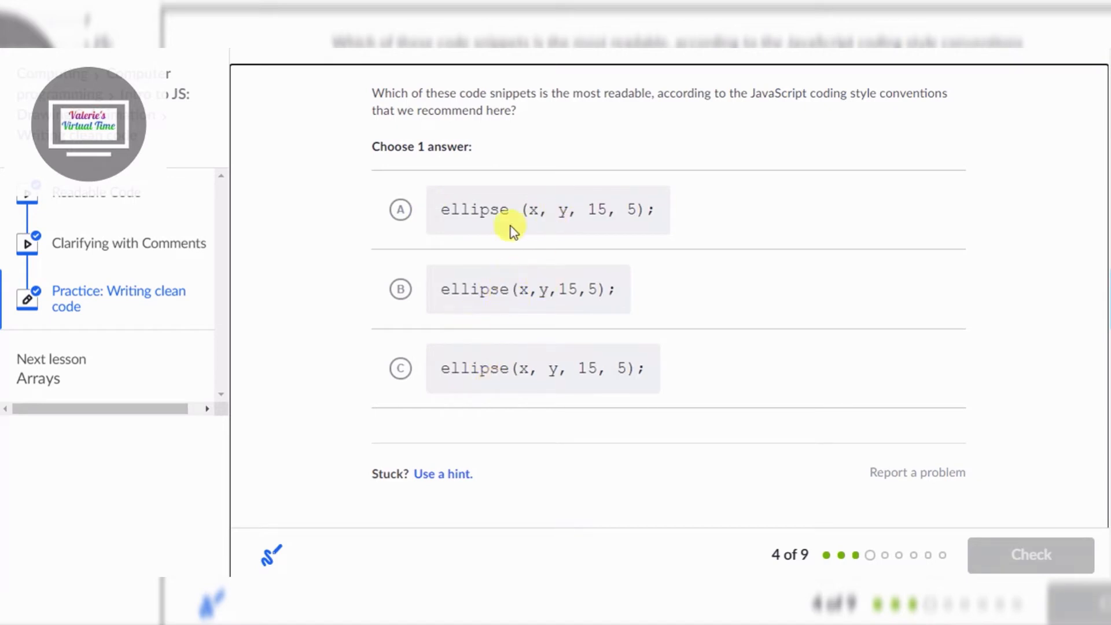
{"action": "mouse_move", "coordinate": [452, 342]}
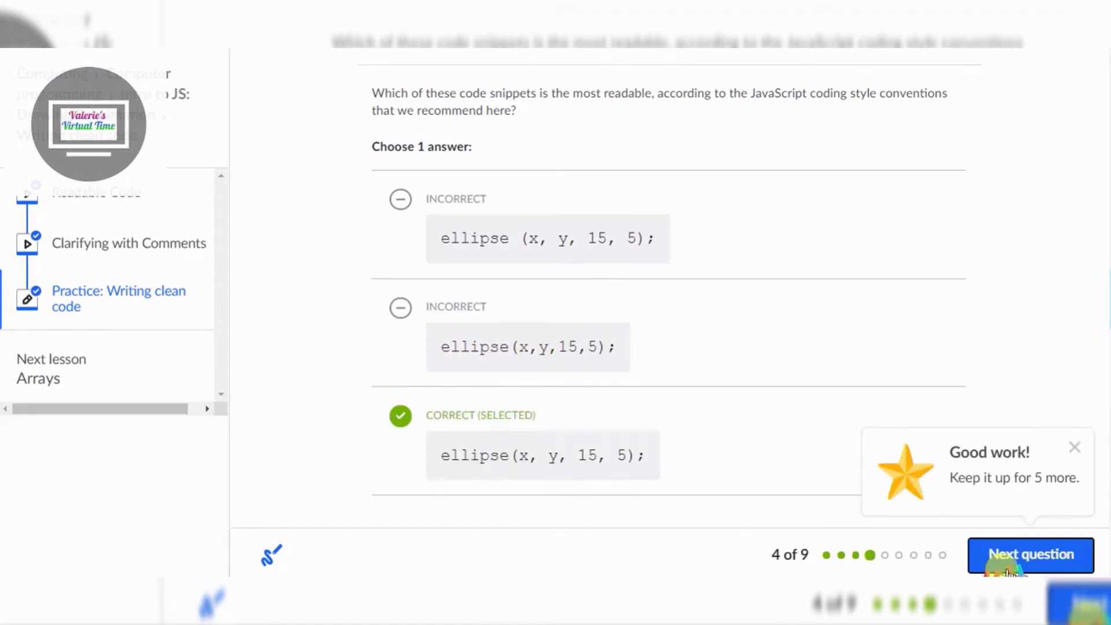
{"action": "left_click", "coordinate": [1030, 554]}
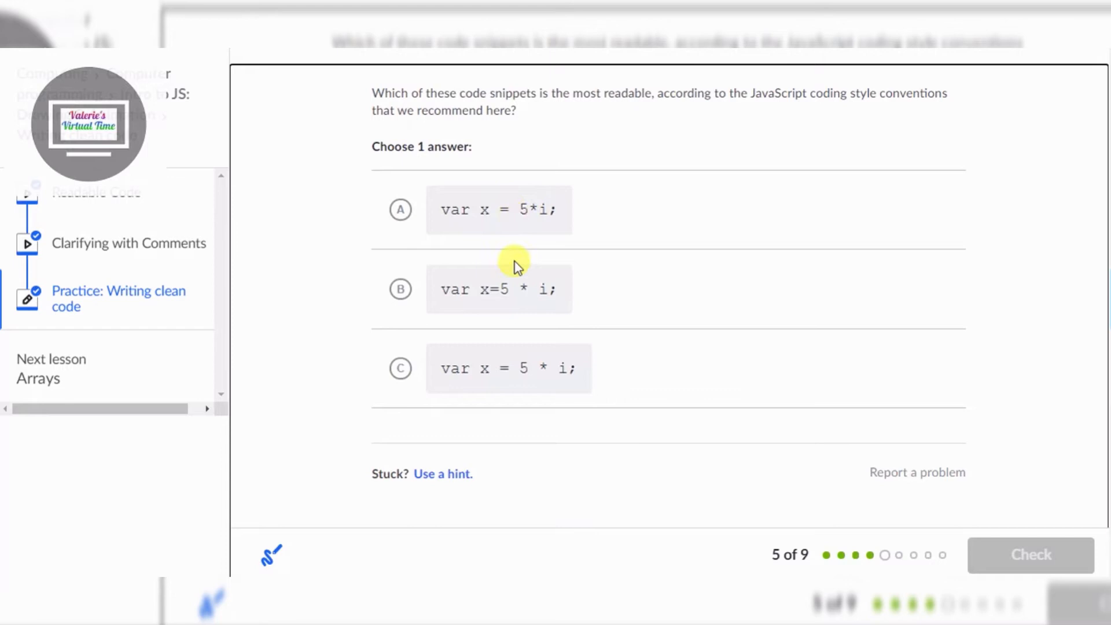
Answer questions 5 and 6 with the evenly spaced var x = 5 * i; and if snippets, advancing to question 7
{"action": "left_click", "coordinate": [401, 368]}
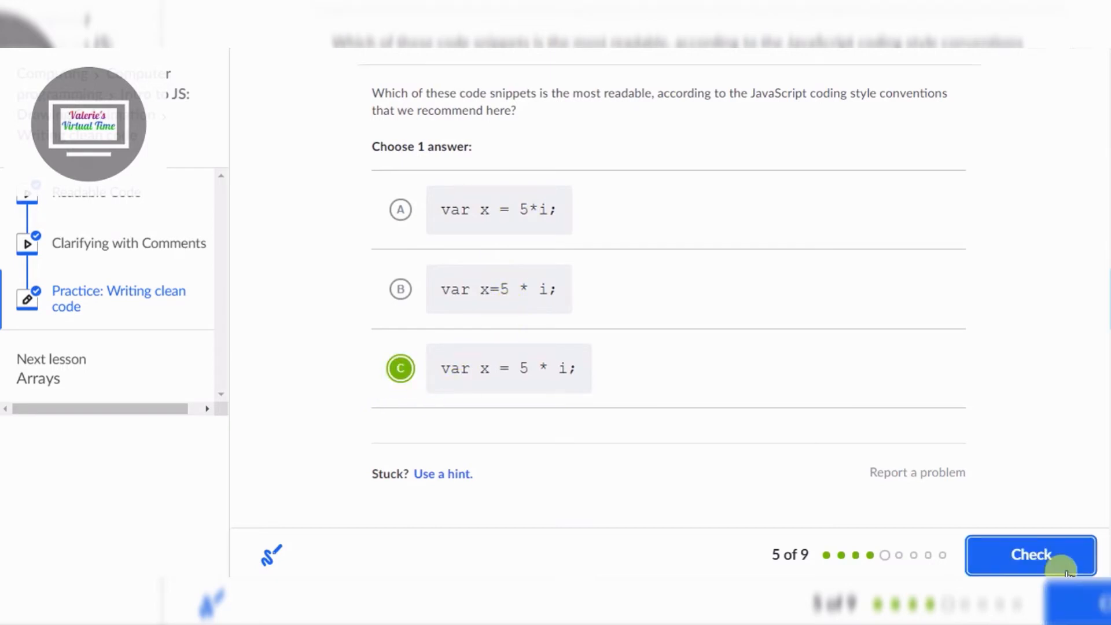
{"action": "left_click", "coordinate": [1030, 554]}
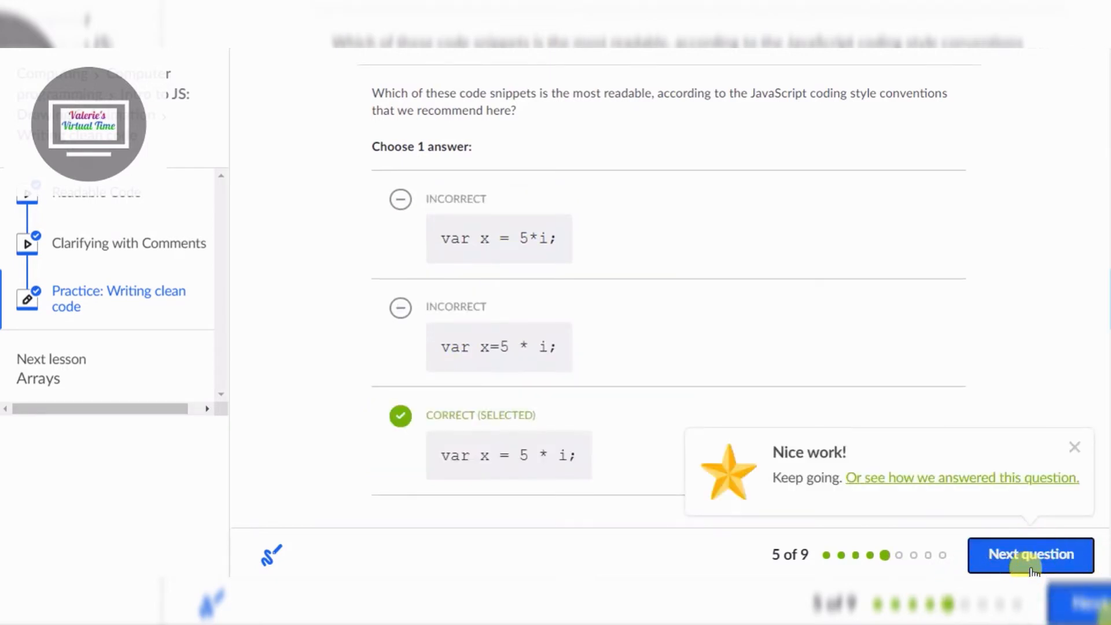
{"action": "left_click", "coordinate": [1030, 555]}
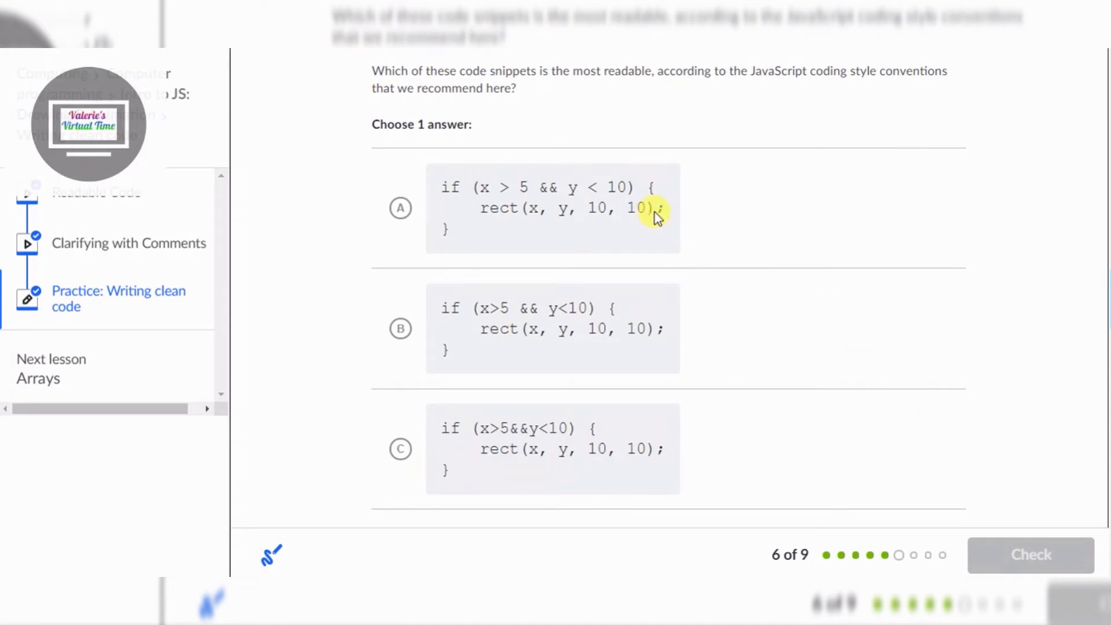
{"action": "mouse_move", "coordinate": [598, 206]}
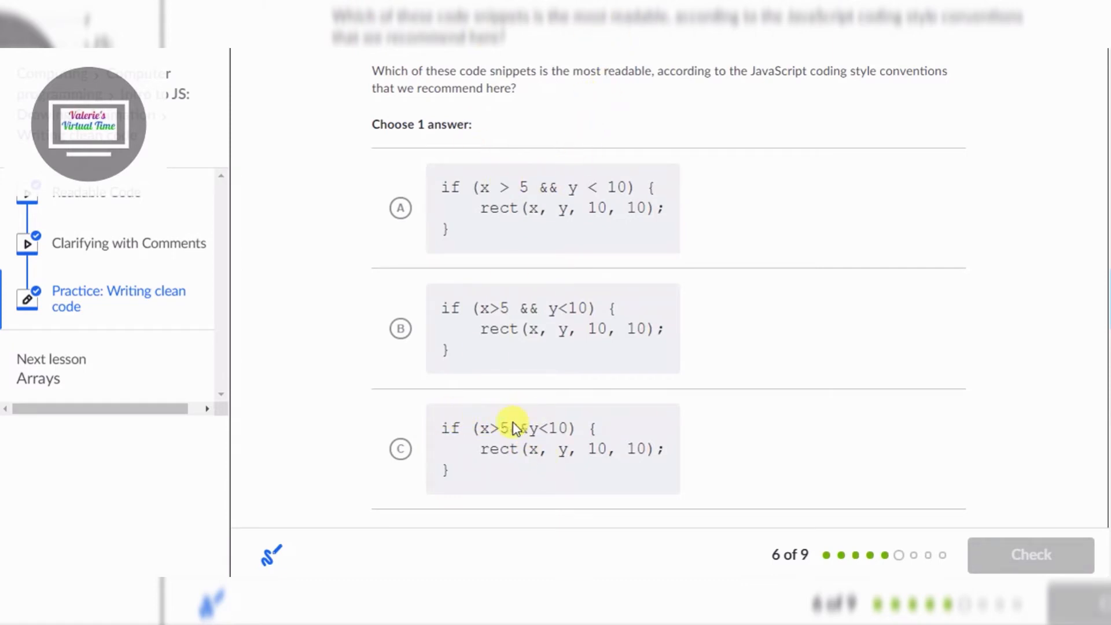
{"action": "mouse_move", "coordinate": [530, 432]}
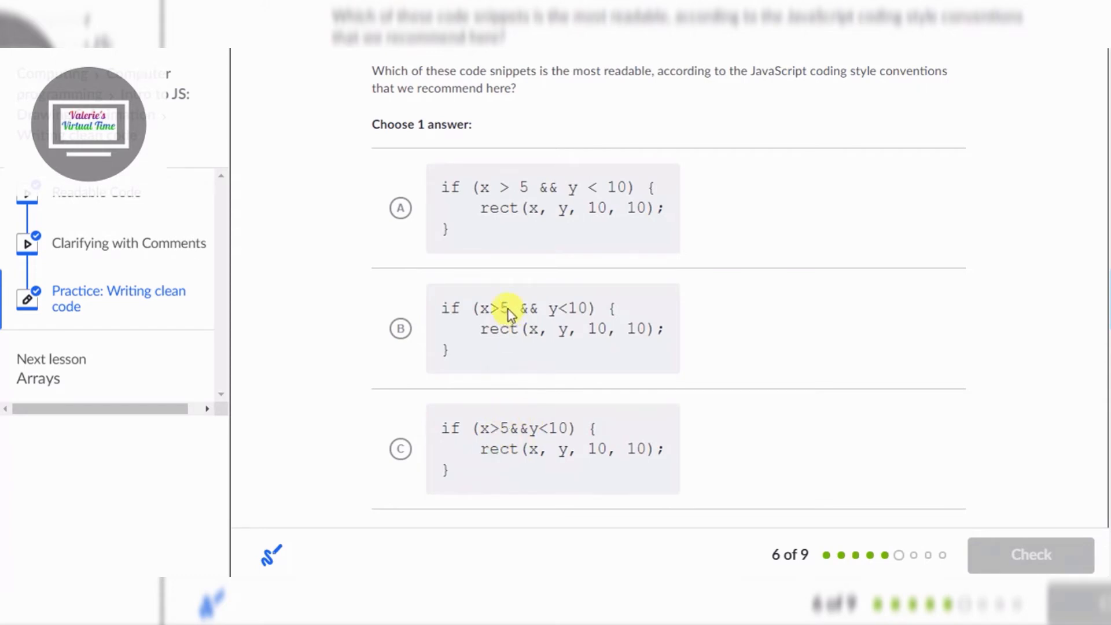
{"action": "mouse_move", "coordinate": [546, 195]}
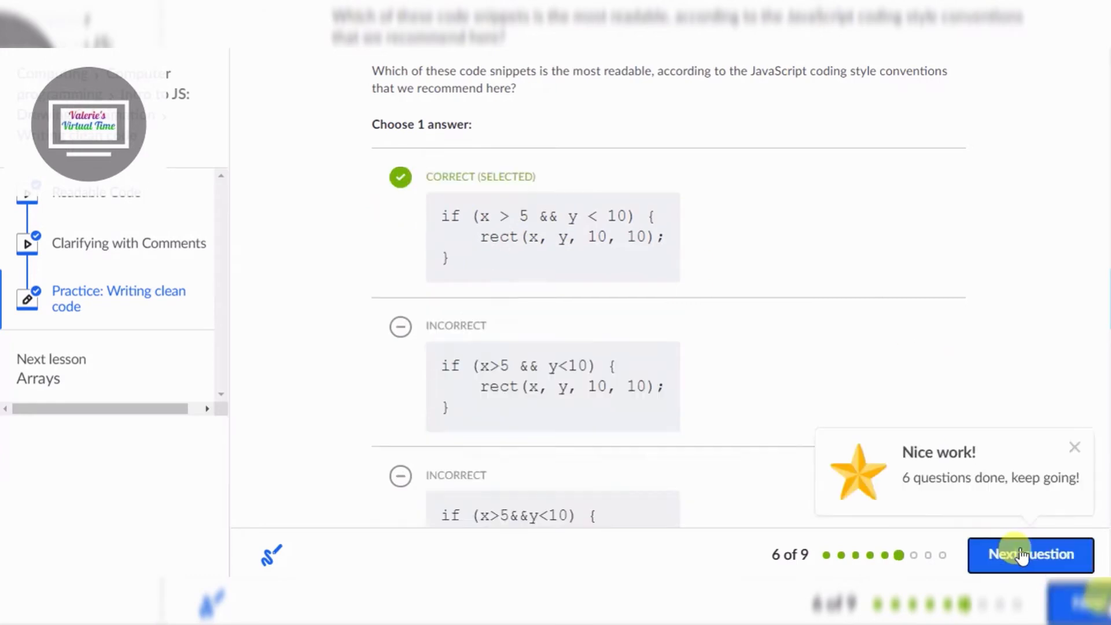
{"action": "left_click", "coordinate": [1030, 555]}
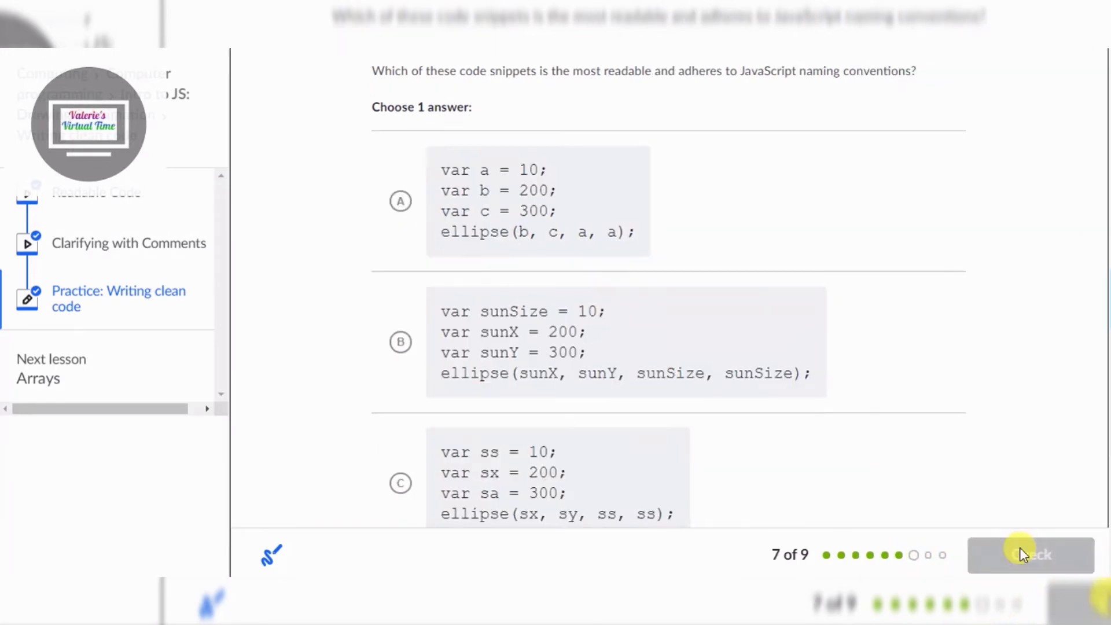
{"action": "mouse_move", "coordinate": [990, 432]}
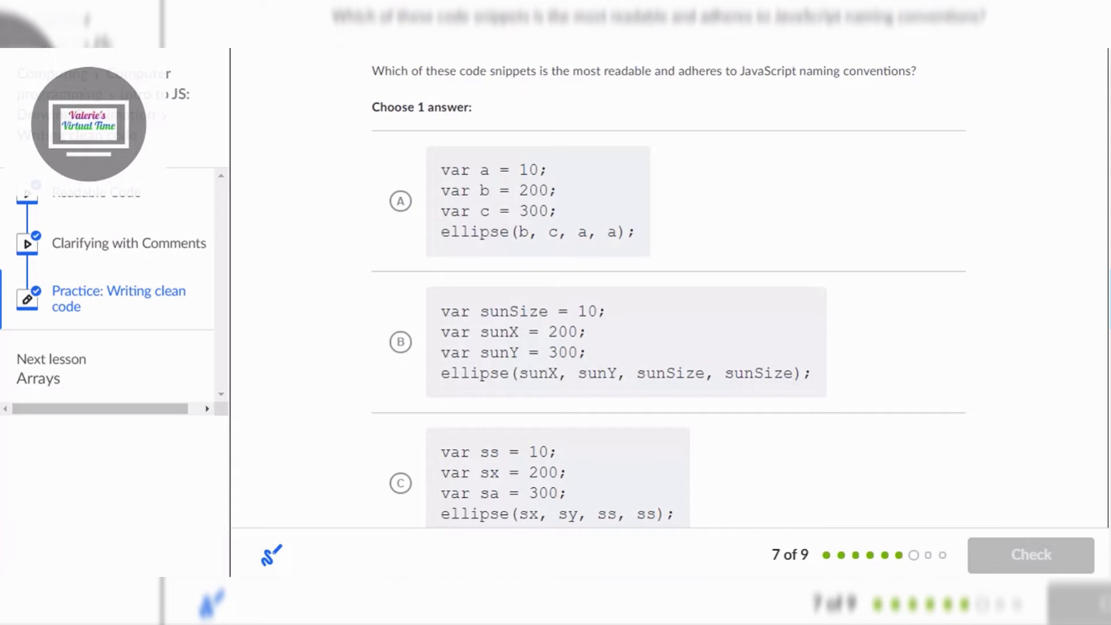
Choose the snippet with descriptive sunSize/sunX/sunY variable names (option B) and check it
{"action": "scroll", "scroll_direction": "down", "scroll_amount": 3}
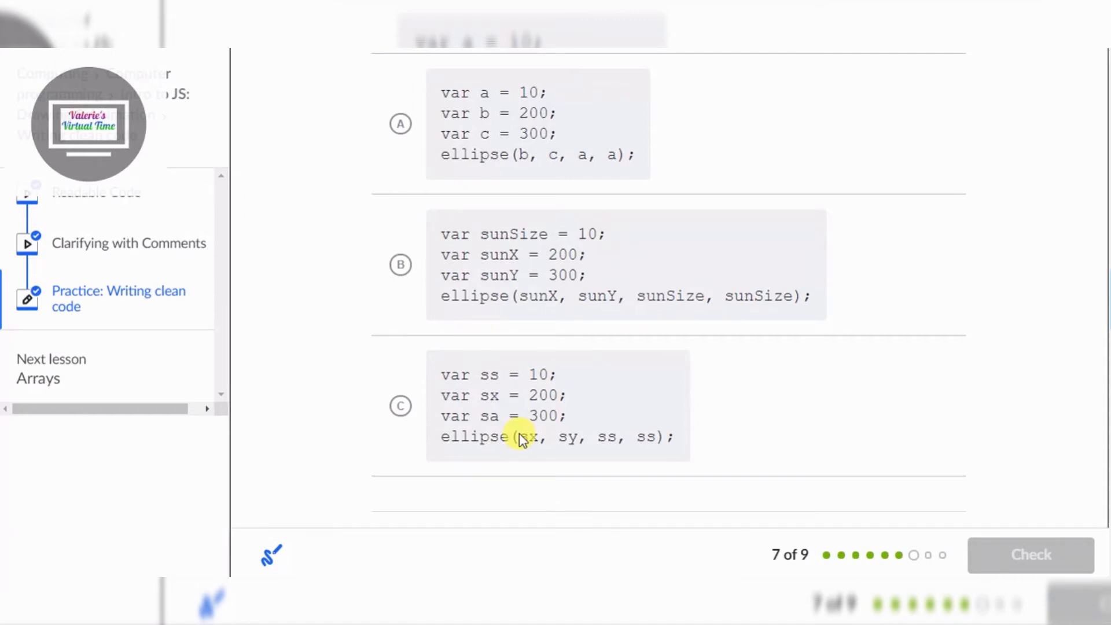
{"action": "mouse_move", "coordinate": [527, 253]}
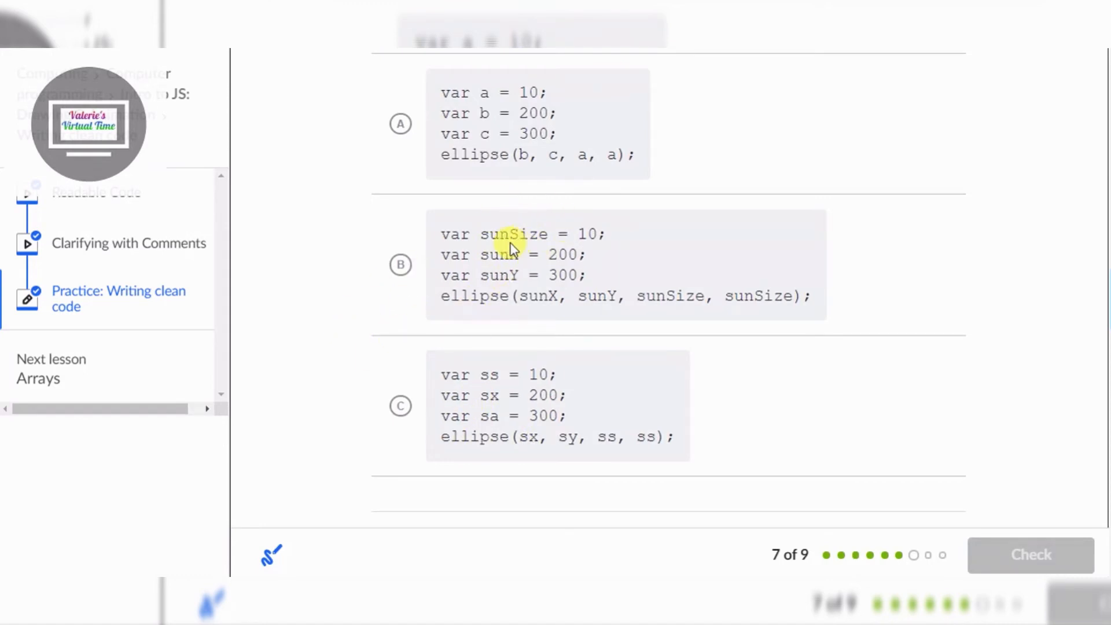
{"action": "mouse_move", "coordinate": [578, 295]}
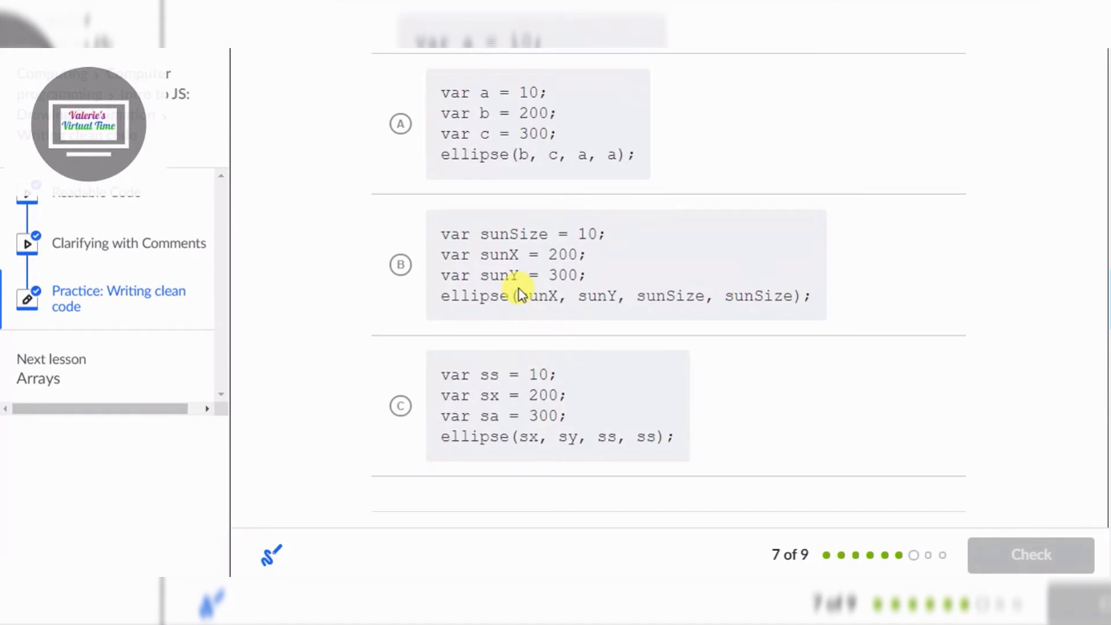
{"action": "mouse_move", "coordinate": [478, 257]}
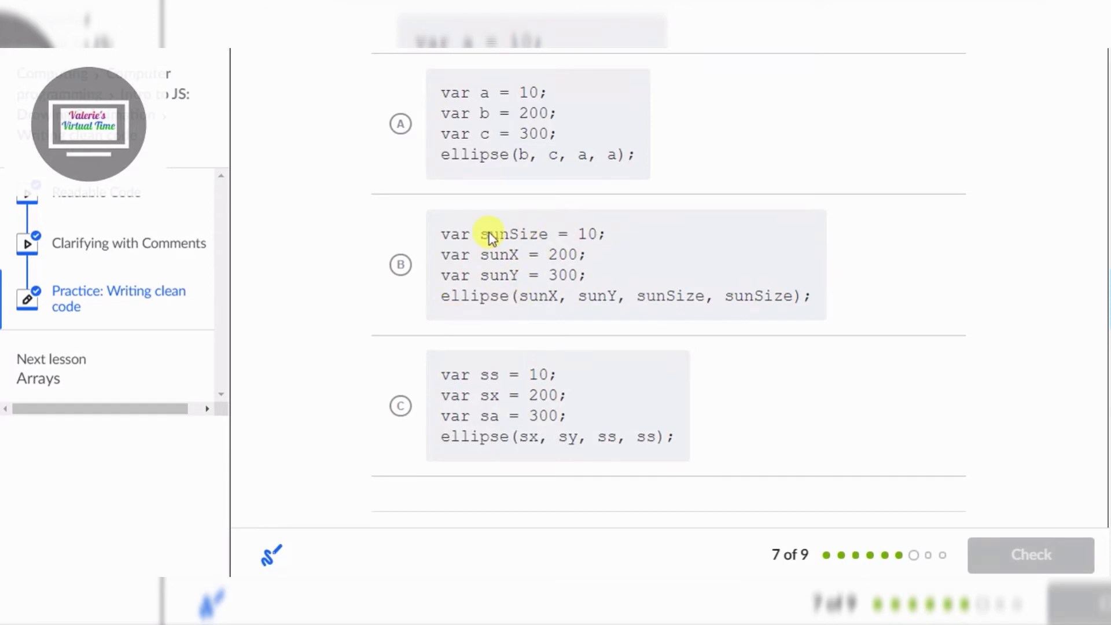
{"action": "left_click", "coordinate": [402, 264]}
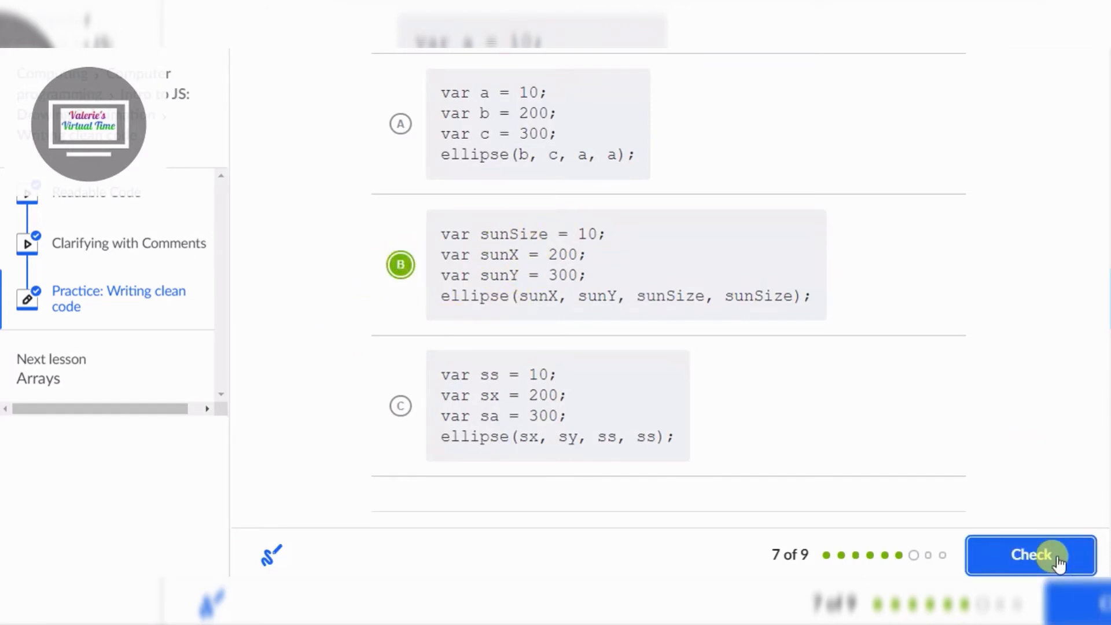
{"action": "left_click", "coordinate": [1030, 554]}
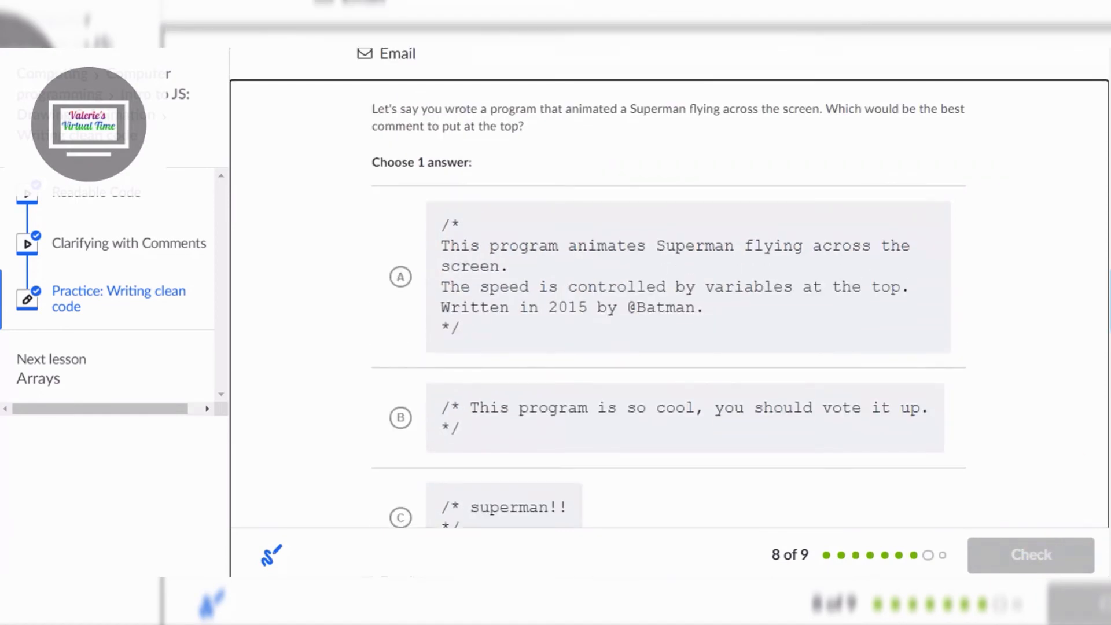
Choose the descriptive Superman header comment (option A), check it, and advance to question 9
{"action": "scroll", "scroll_direction": "down", "scroll_amount": 3}
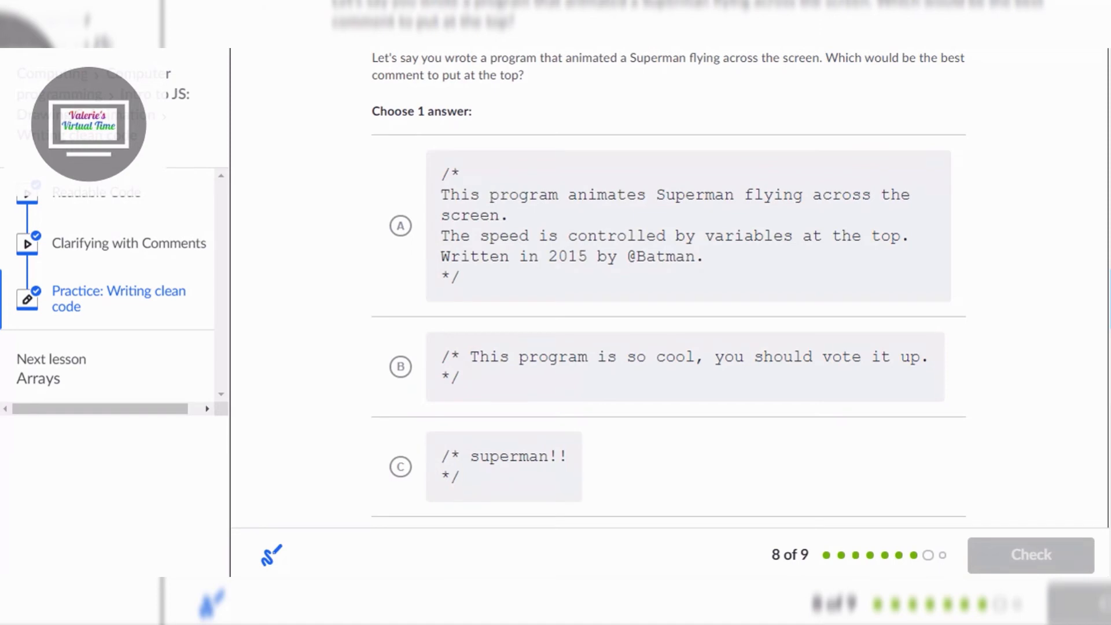
{"action": "mouse_move", "coordinate": [1029, 389]}
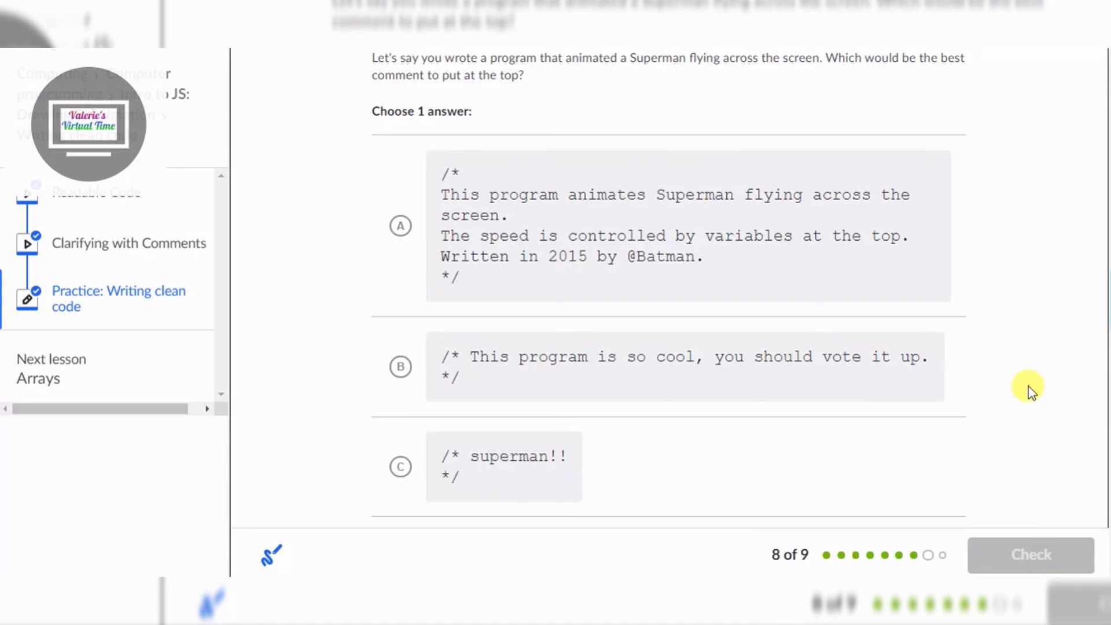
{"action": "mouse_move", "coordinate": [571, 457]}
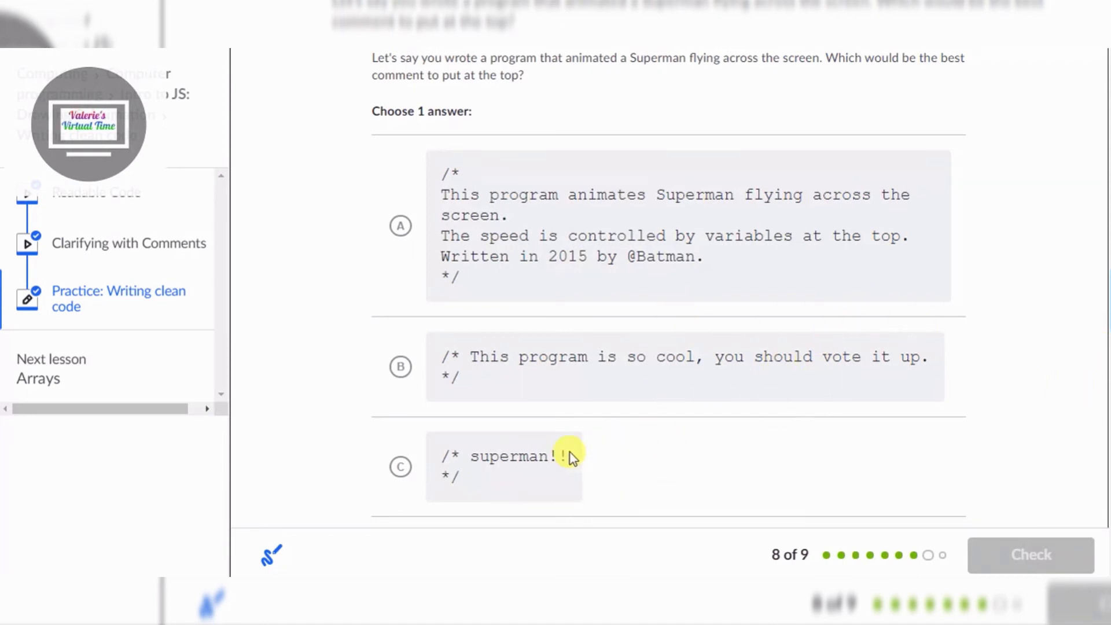
{"action": "mouse_move", "coordinate": [693, 413]}
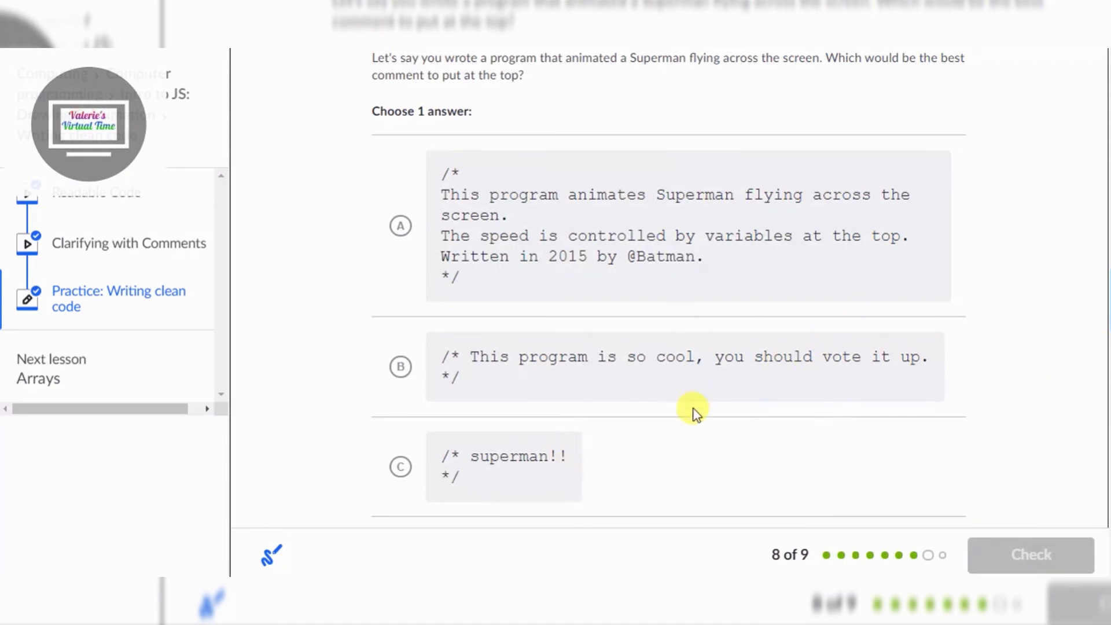
{"action": "left_click", "coordinate": [401, 225]}
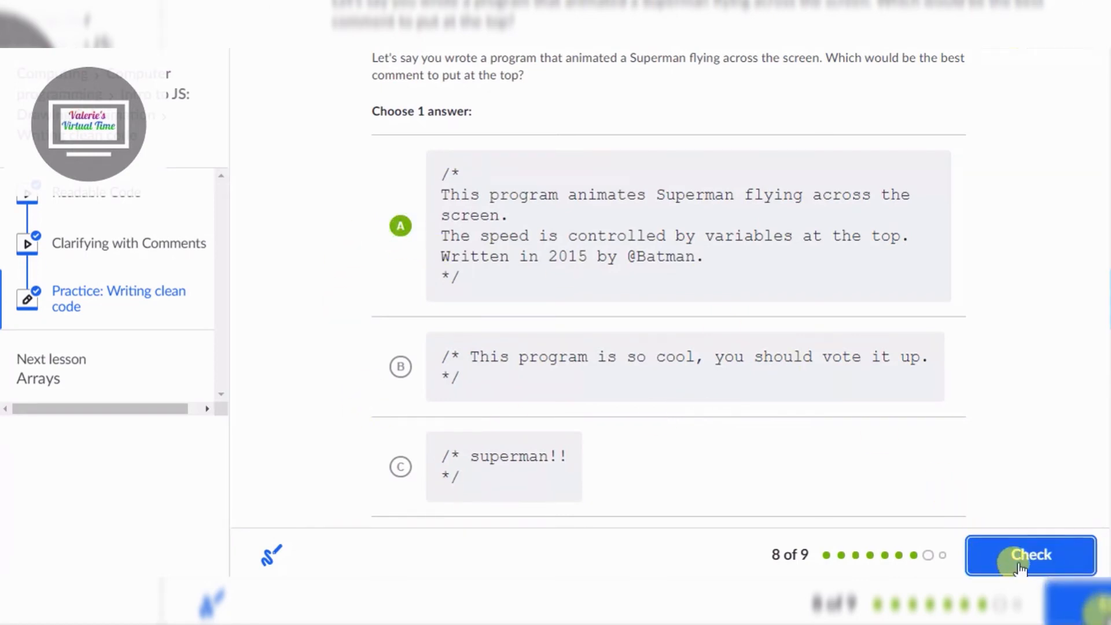
{"action": "left_click", "coordinate": [1030, 554]}
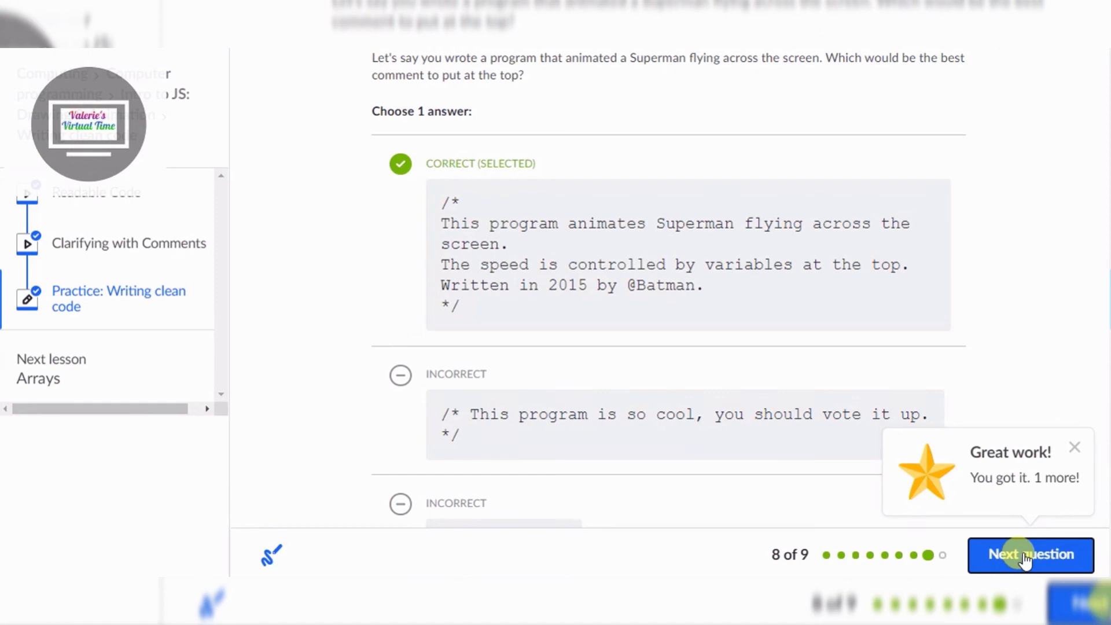
{"action": "left_click", "coordinate": [1030, 555]}
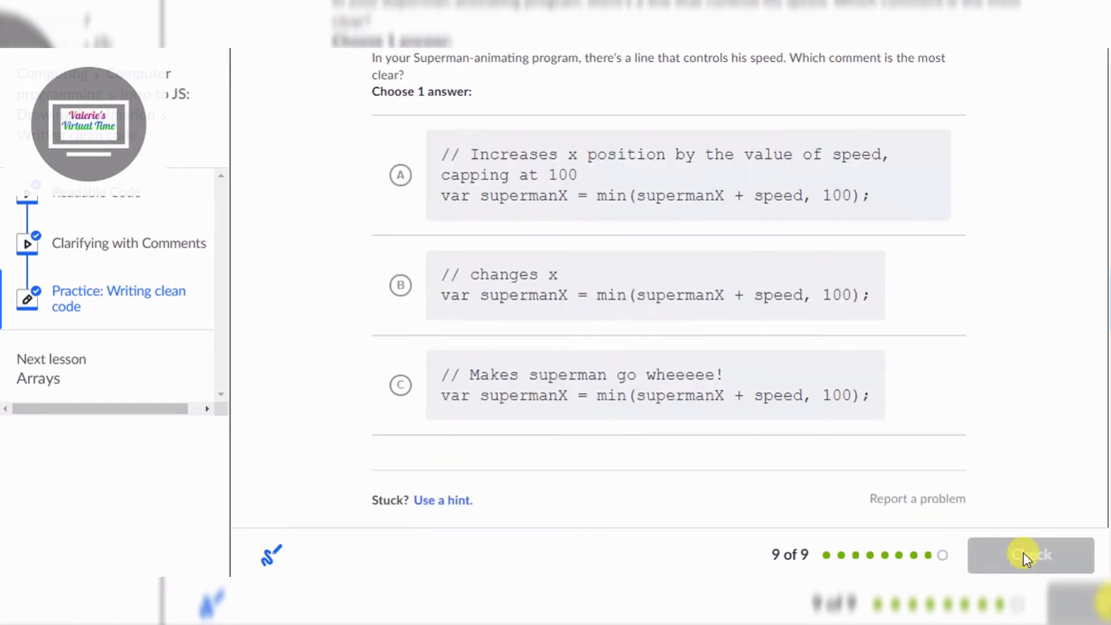
{"action": "mouse_move", "coordinate": [1031, 445]}
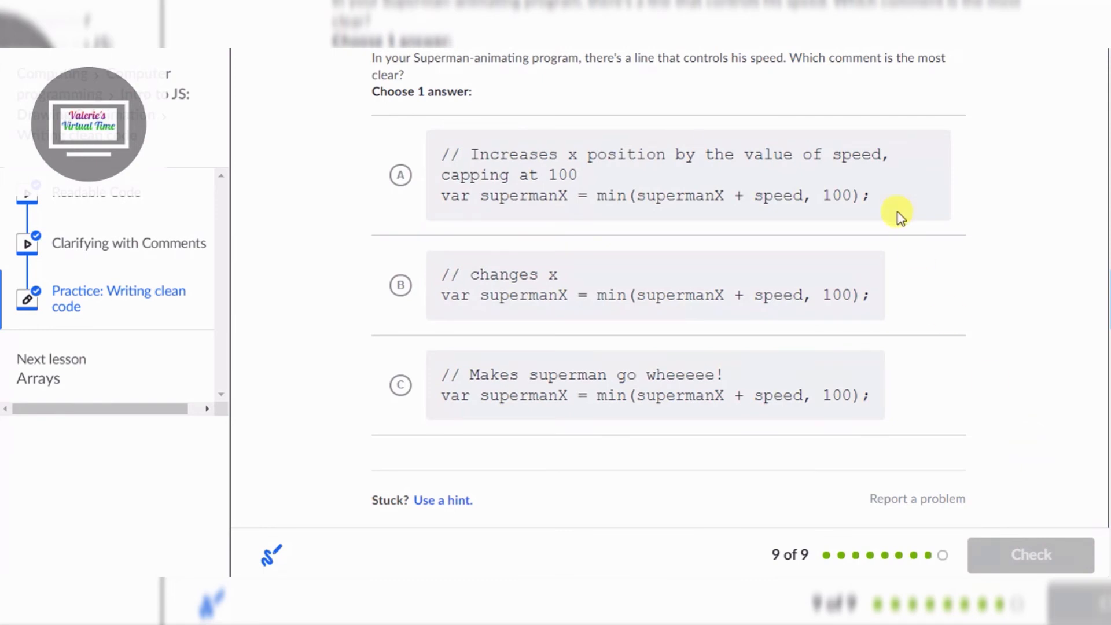
{"action": "mouse_move", "coordinate": [421, 58]}
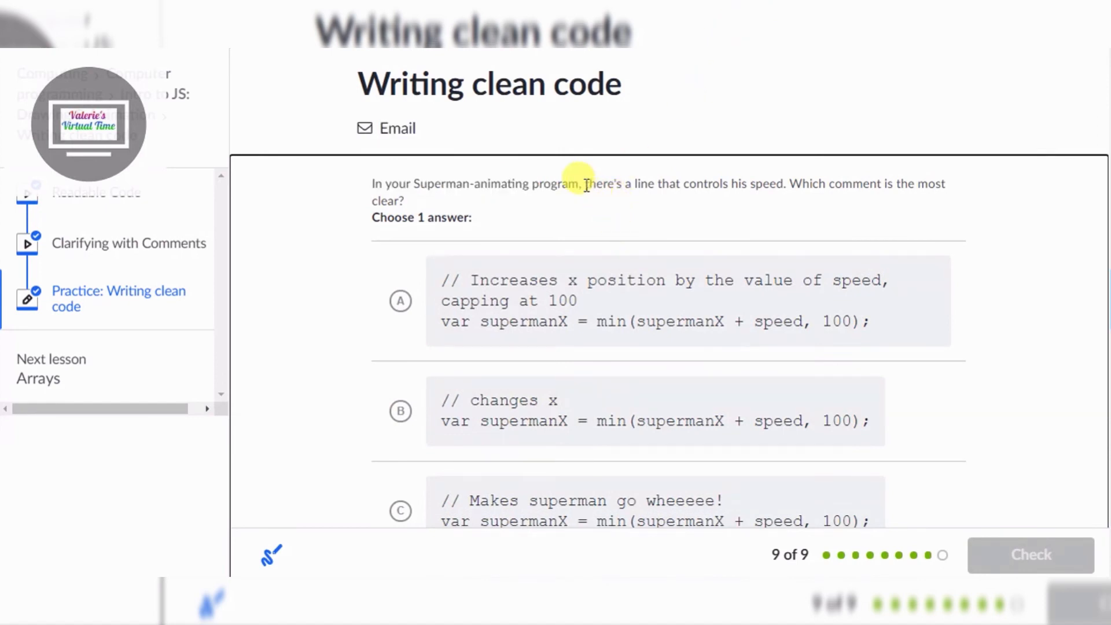
Choose the comment explaining the speed cap at 100 and show the 9/9 practice summary
{"action": "left_click_drag", "start_coordinate": [585, 184], "coordinate": [728, 184]}
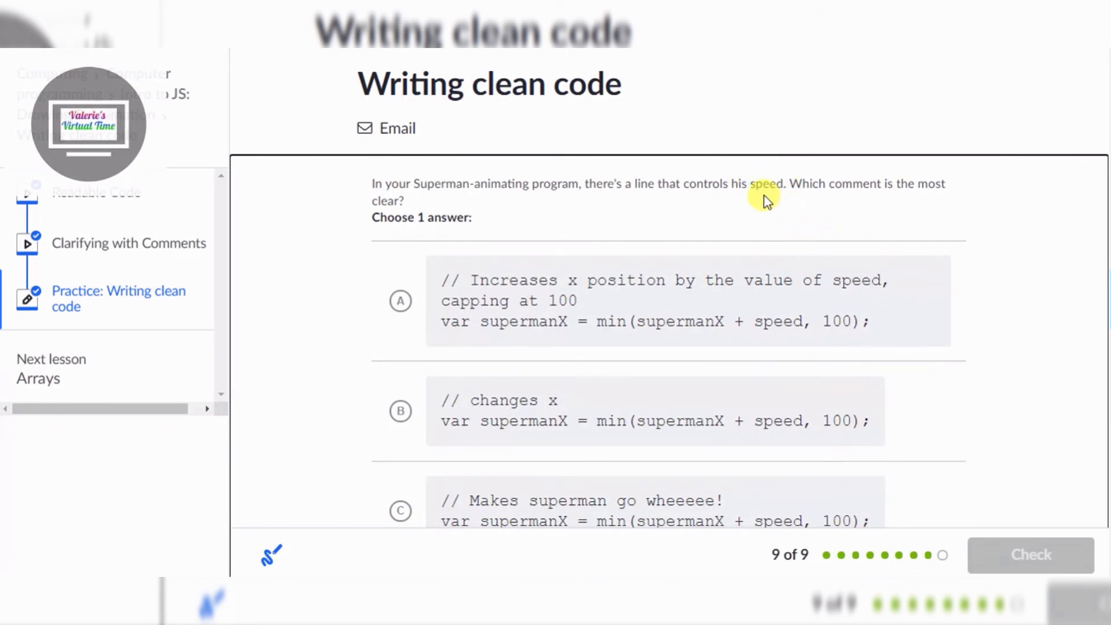
{"action": "left_click_drag", "start_coordinate": [765, 201], "coordinate": [971, 170]}
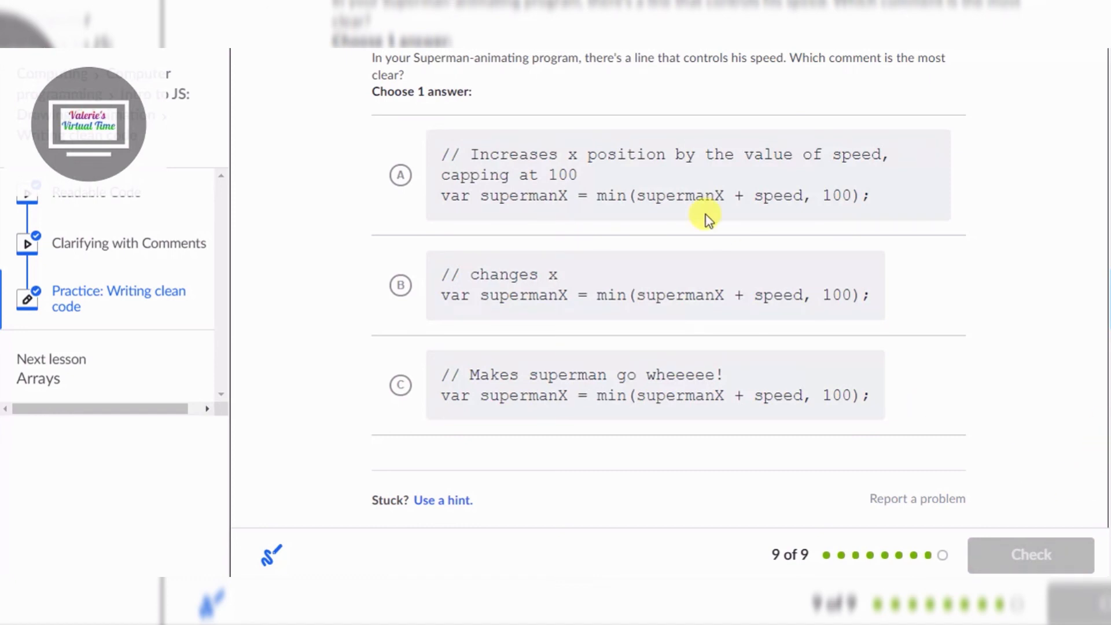
{"action": "left_click", "coordinate": [400, 175]}
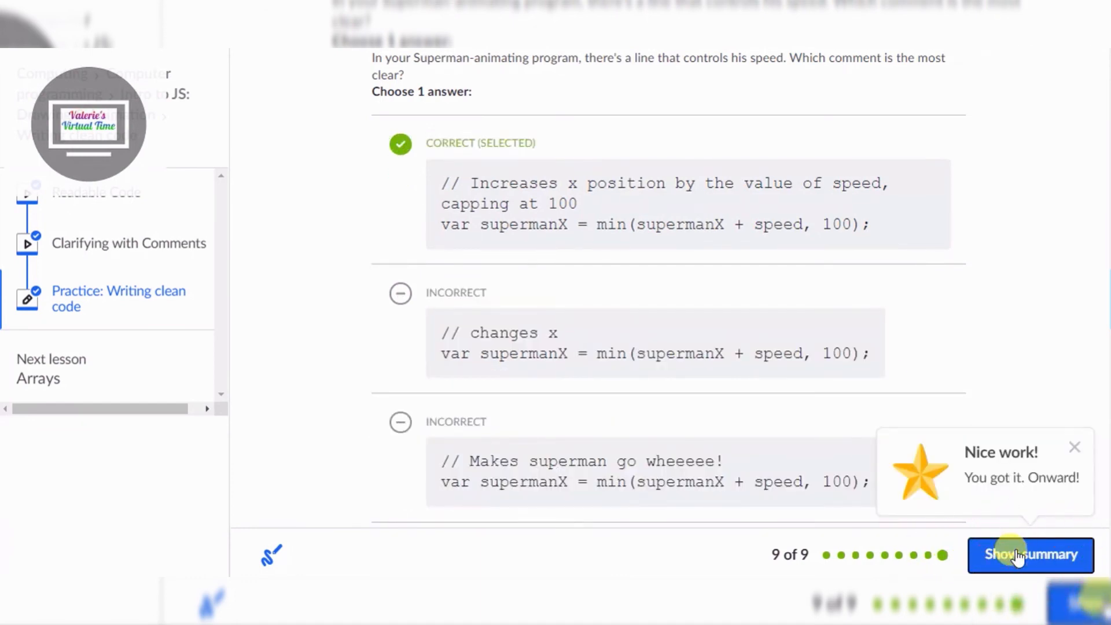
{"action": "left_click", "coordinate": [1030, 555]}
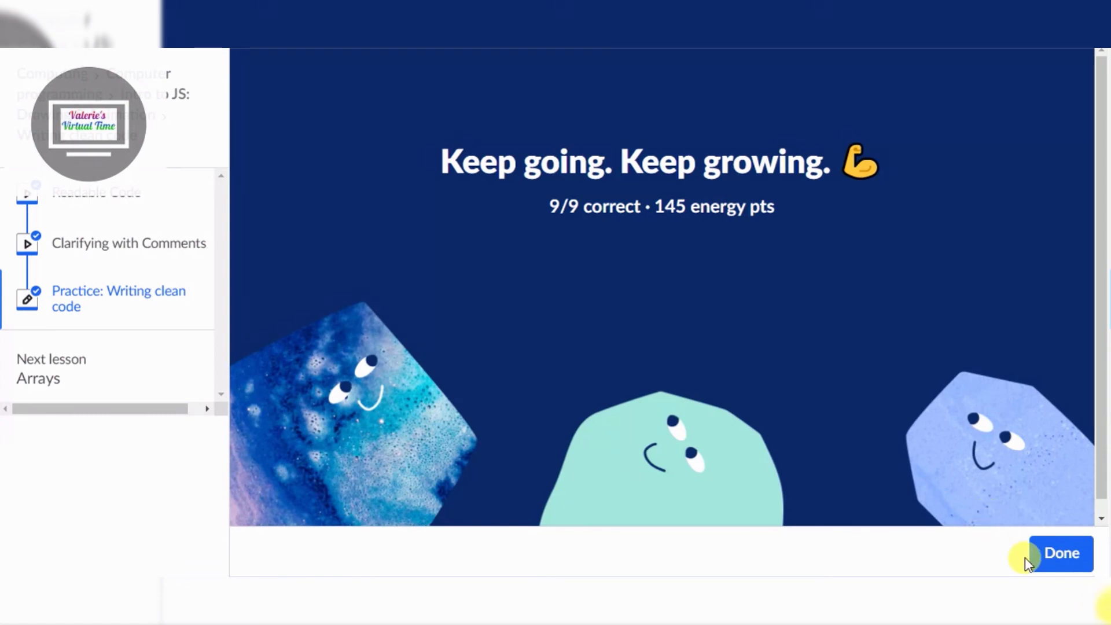
Finish the practice from the summary screen and continue to the Arrays lesson
{"action": "left_click", "coordinate": [1062, 553]}
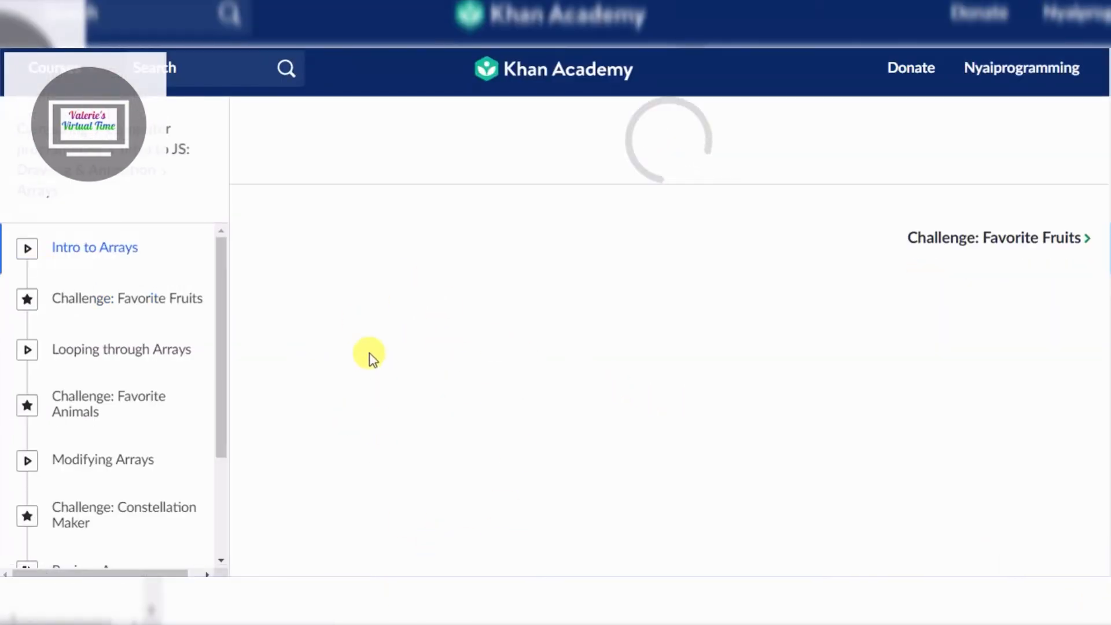